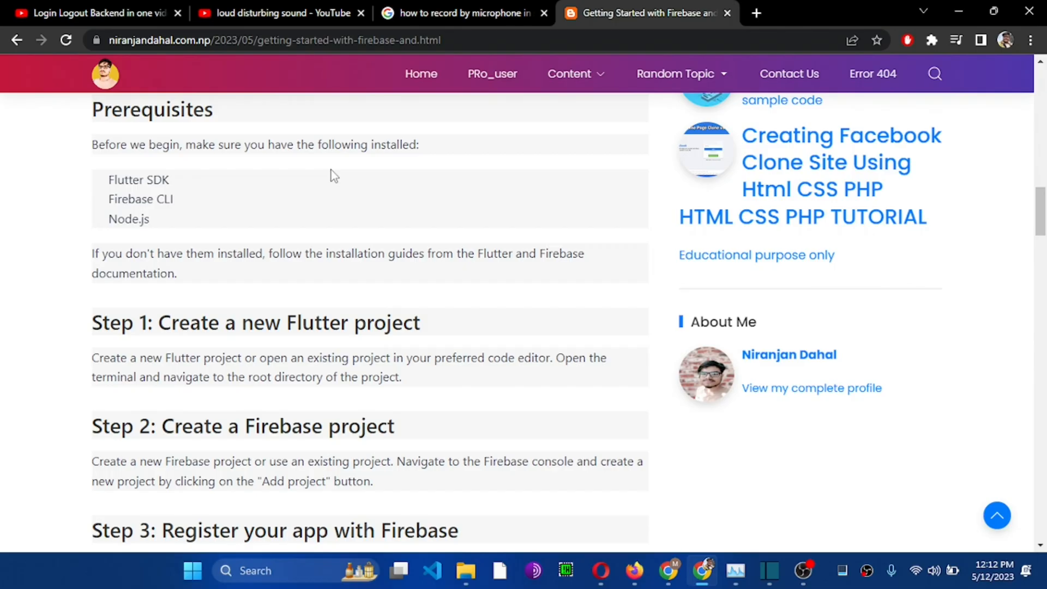
Name the new Firebase project 'Sample firebase project' and continue to the next setup step
scroll("down", 3)
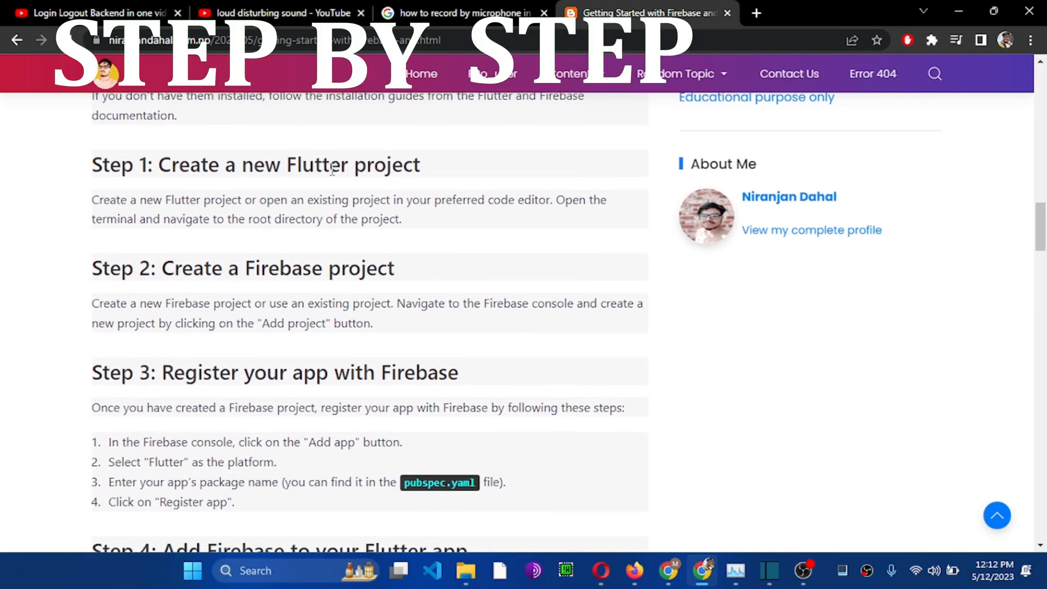
scroll("down", 3)
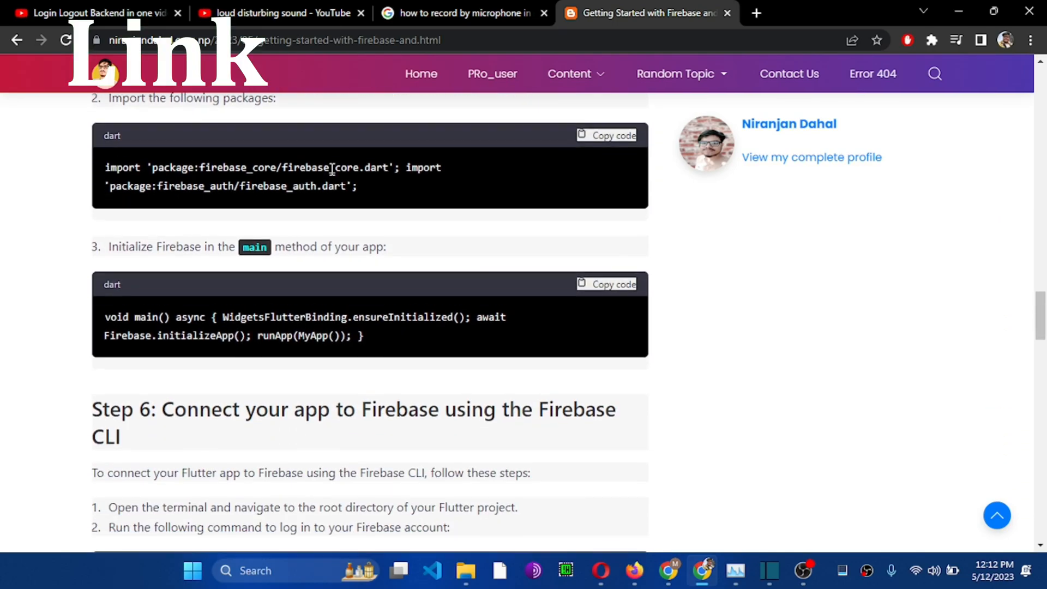
scroll("down", 3)
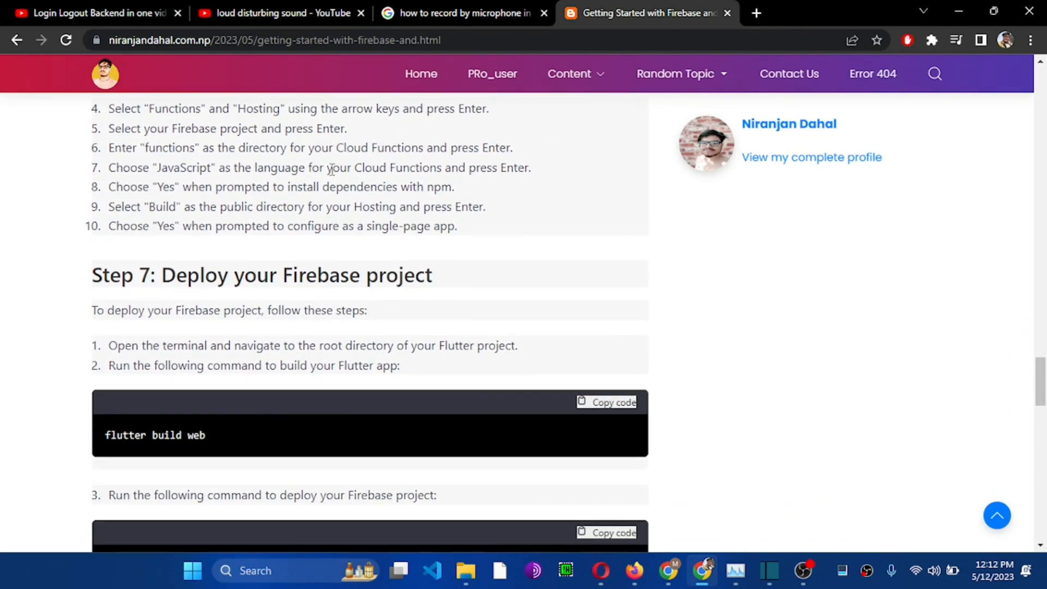
scroll("down", 3)
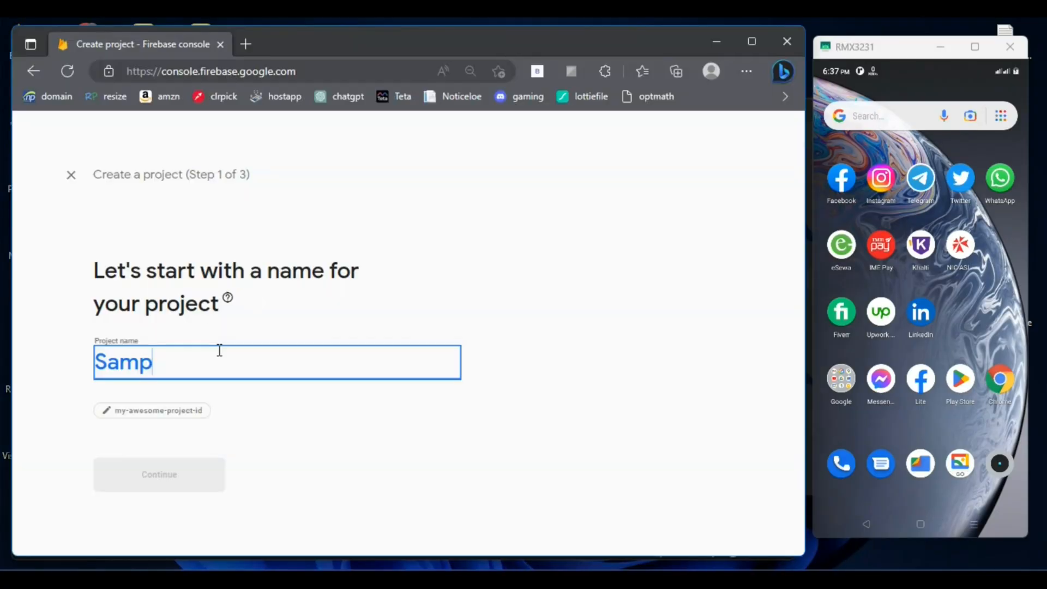
type("le f")
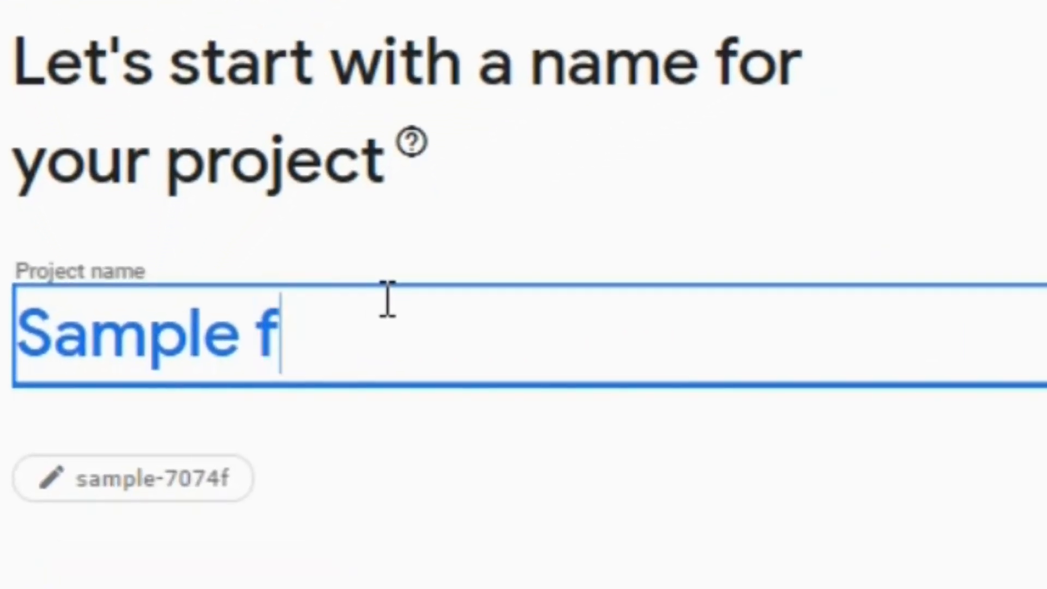
type("irebase p")
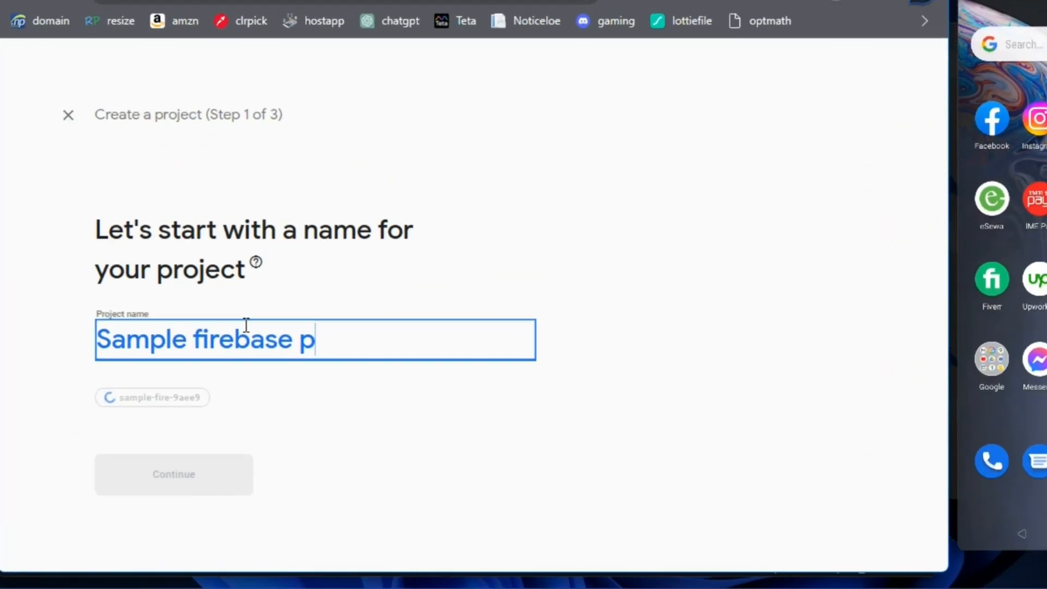
type("roject")
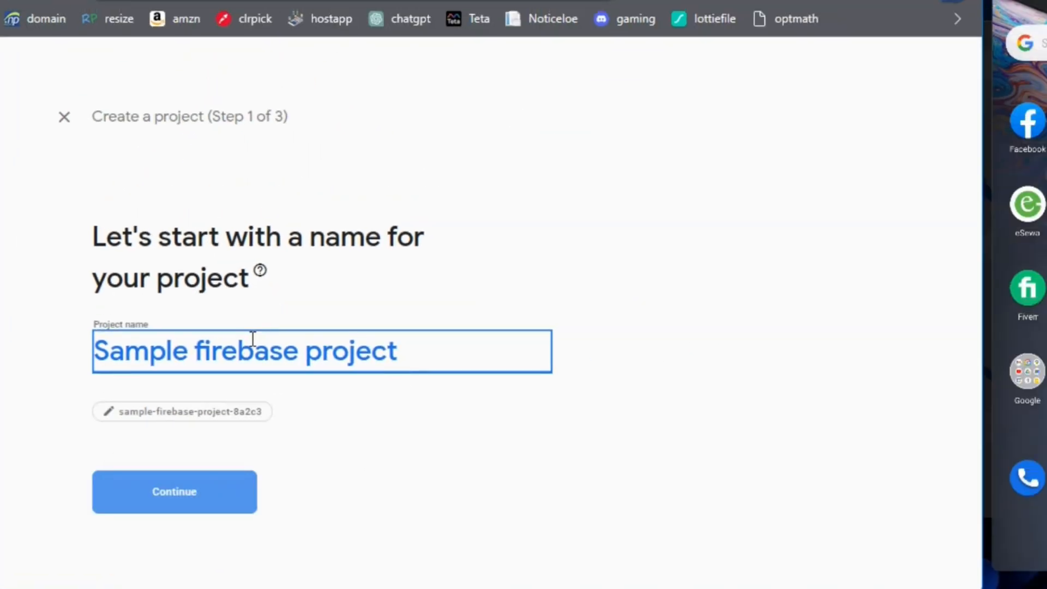
left_click(174, 492)
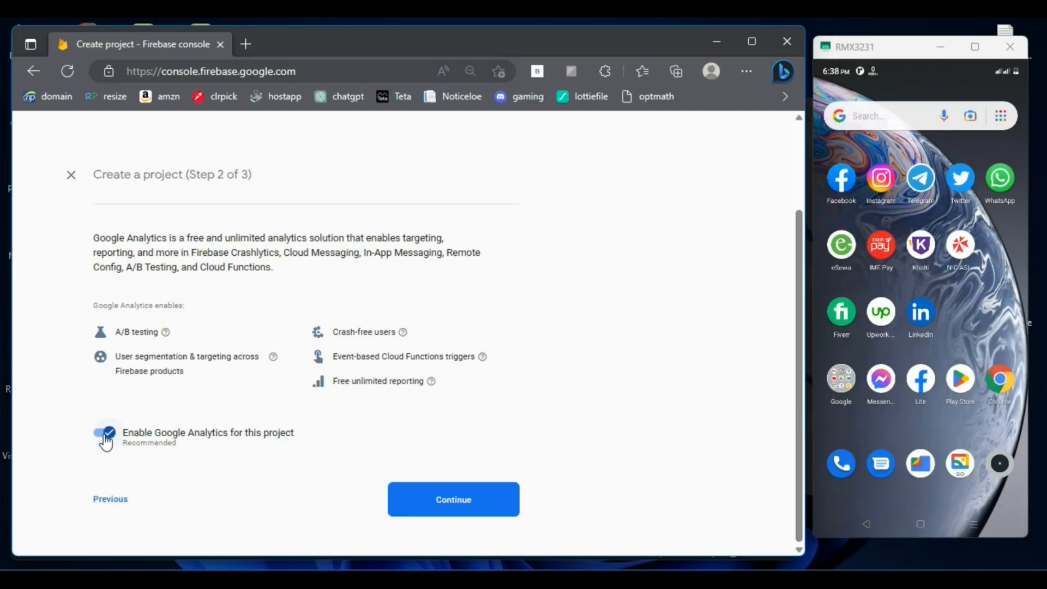
Keep Google Analytics enabled, link an Analytics account and create the project
left_click(454, 499)
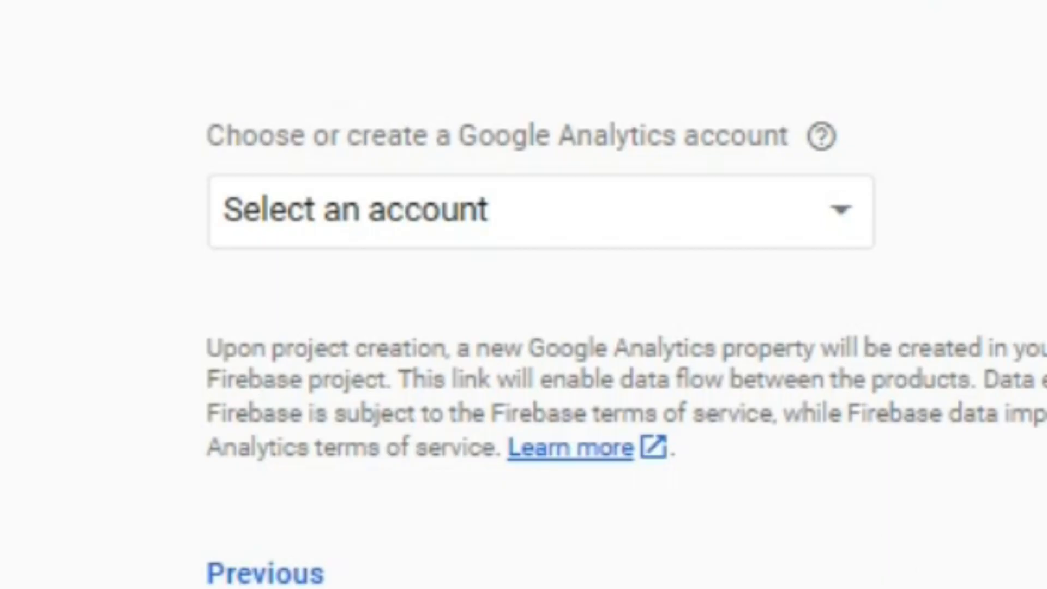
left_click(521, 210)
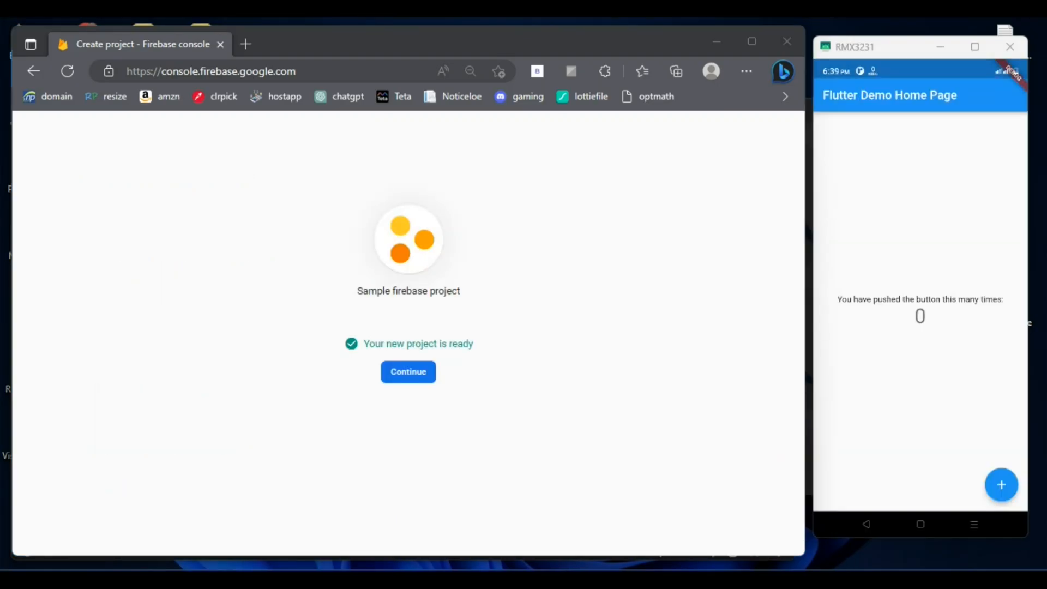
left_click(407, 371)
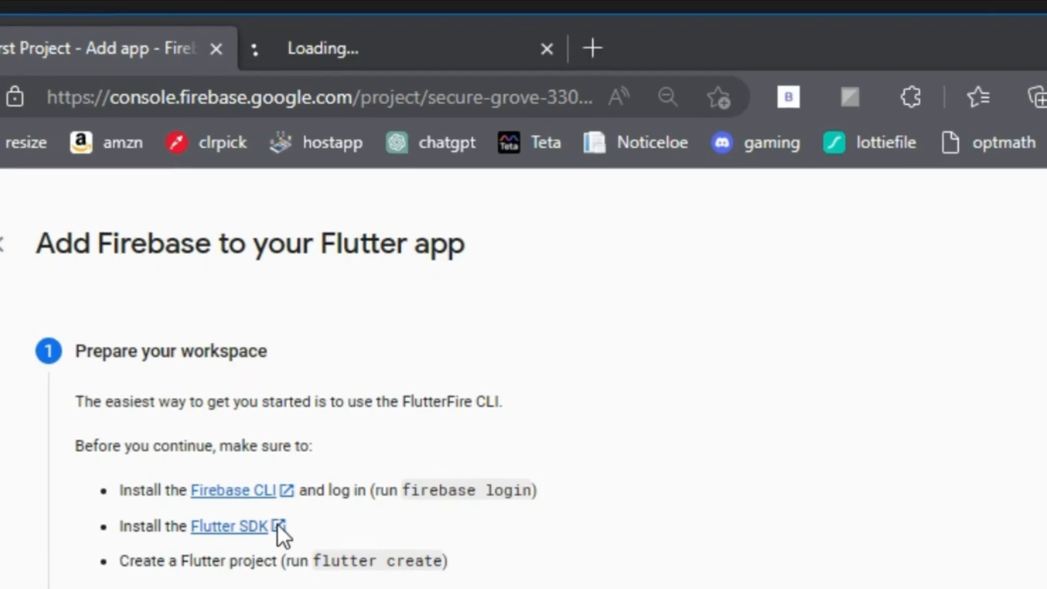
From the CLI installation docs, download the standalone Firebase CLI binary for Windows
left_click(232, 489)
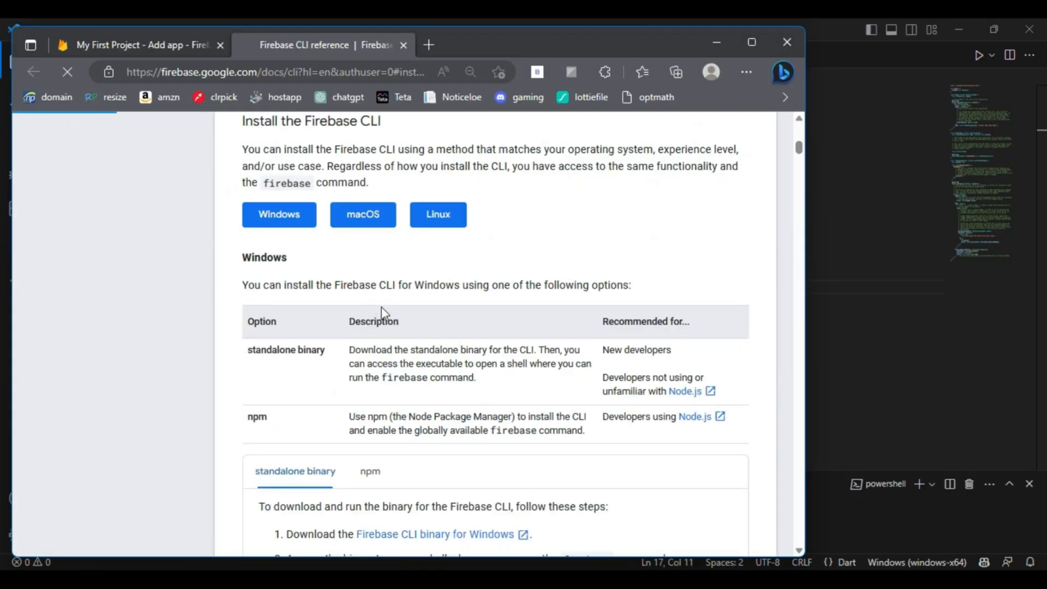
scroll("down", 3)
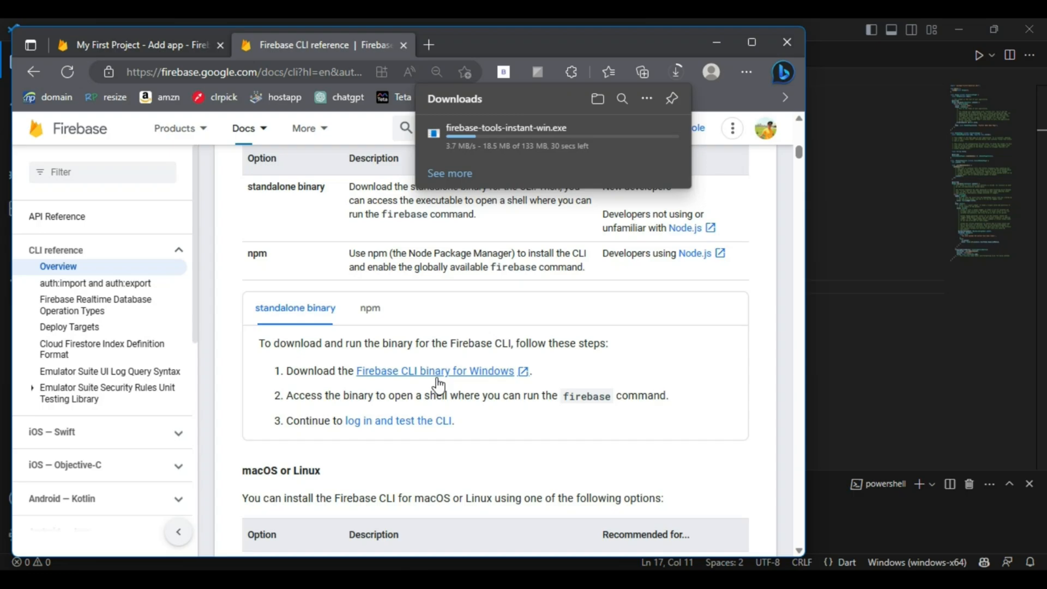
left_click(597, 98)
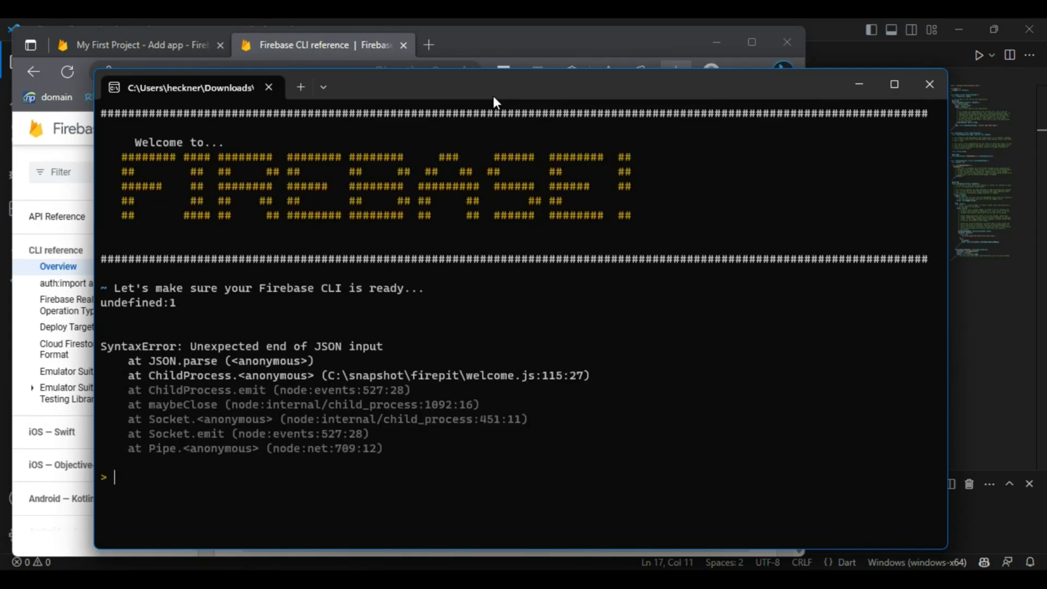
Run 'firebase login' in the firebase-tools shell to sign in
type("firebase login")
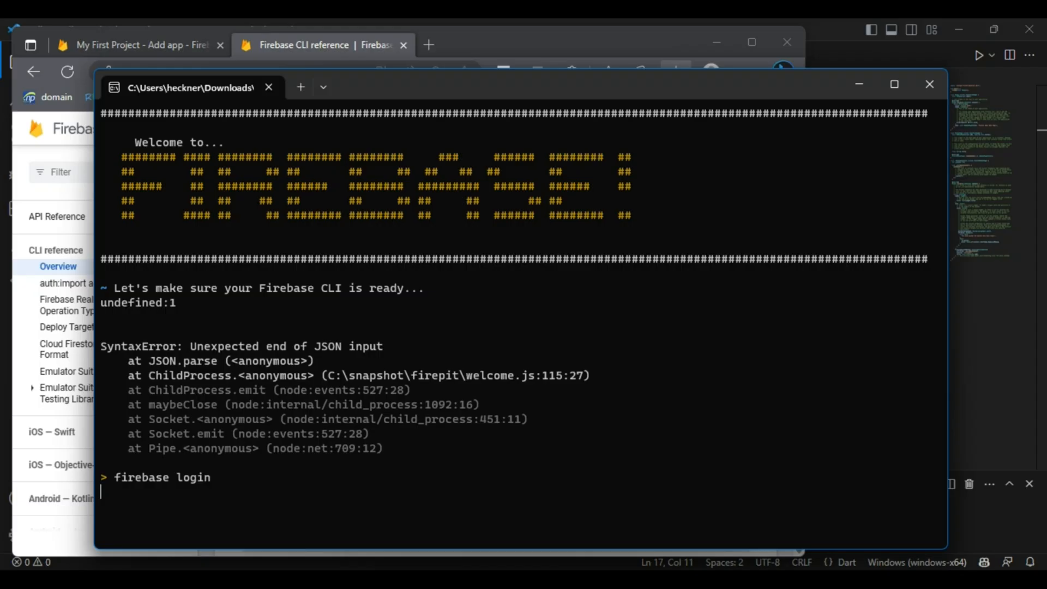
key("Return")
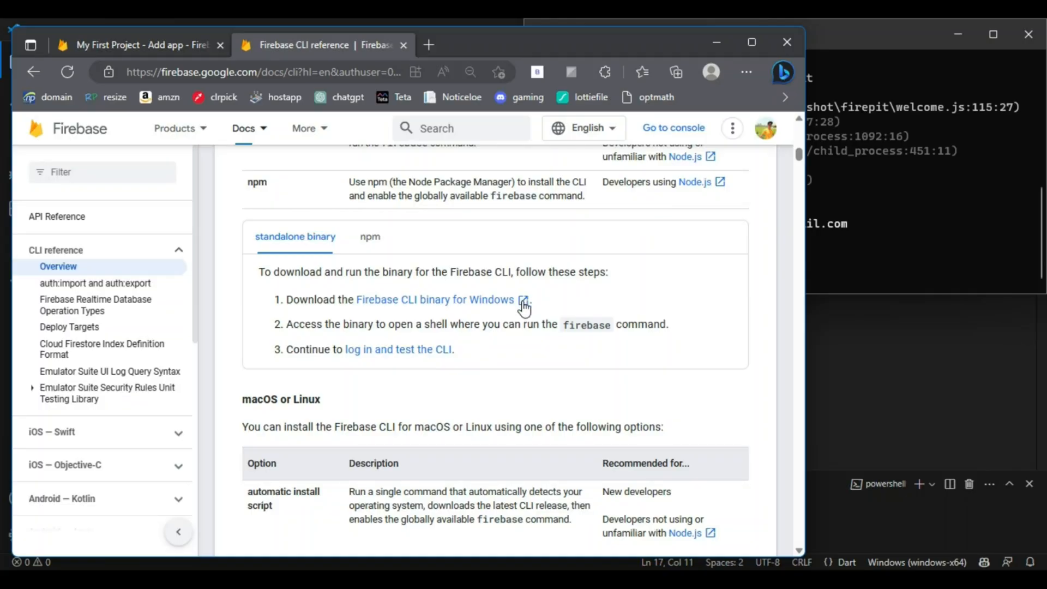
Locate the 'npm install -g firebase-tools' command in the docs, then search for 'node js'
scroll("down", 3)
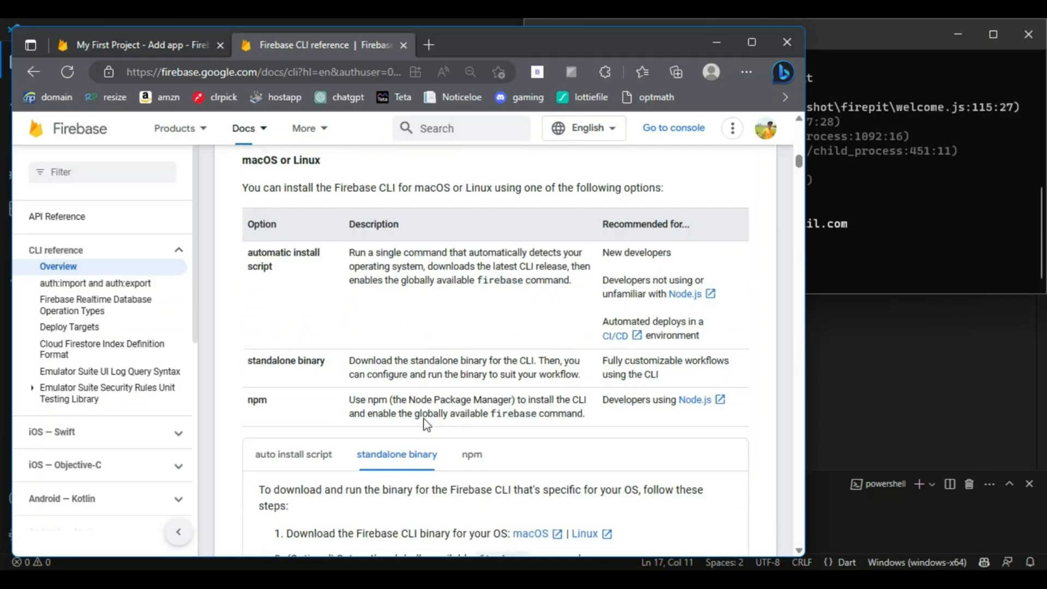
scroll("down", 3)
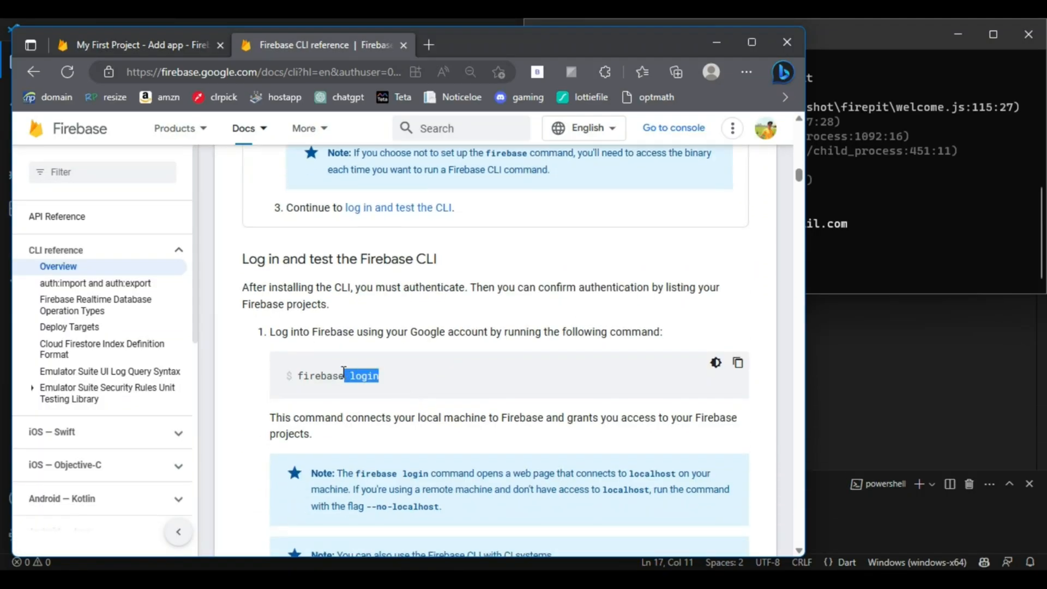
scroll("down", 3)
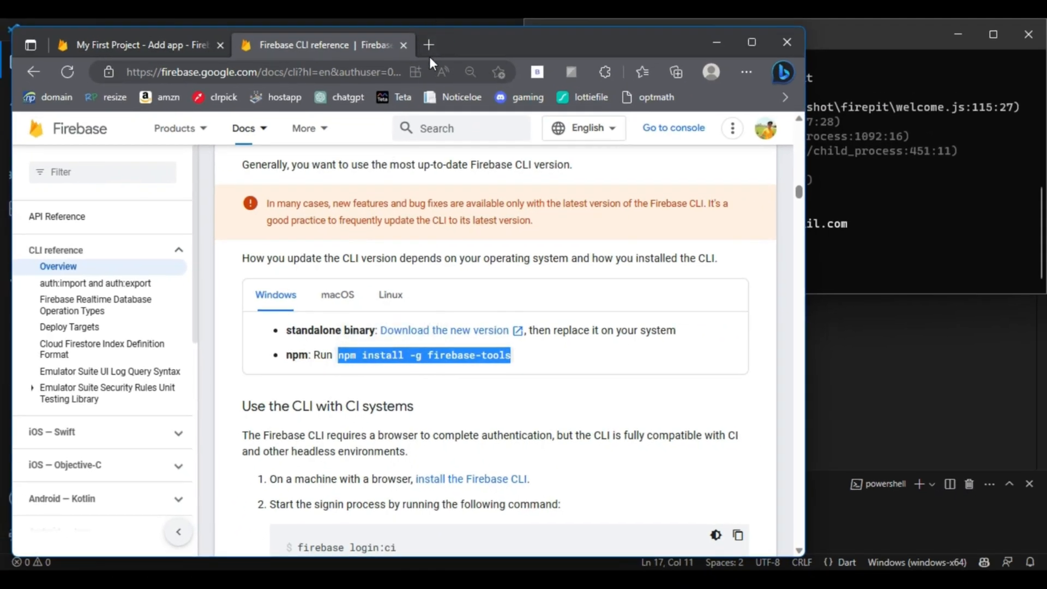
type("node js")
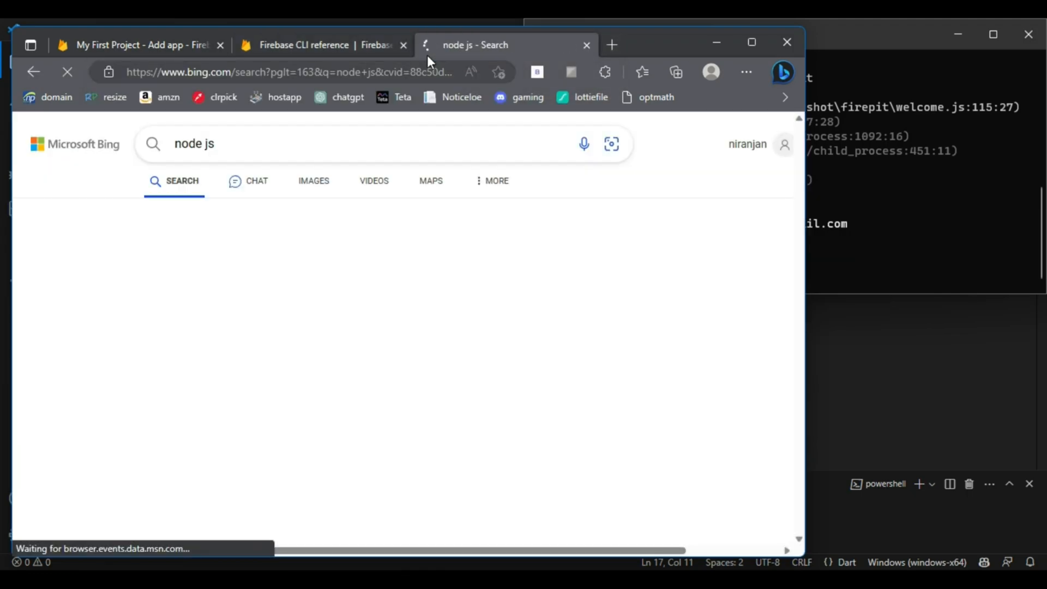
Download the Node.js 20.1.0 Current Windows installer from nodejs.org
left_click(611, 44)
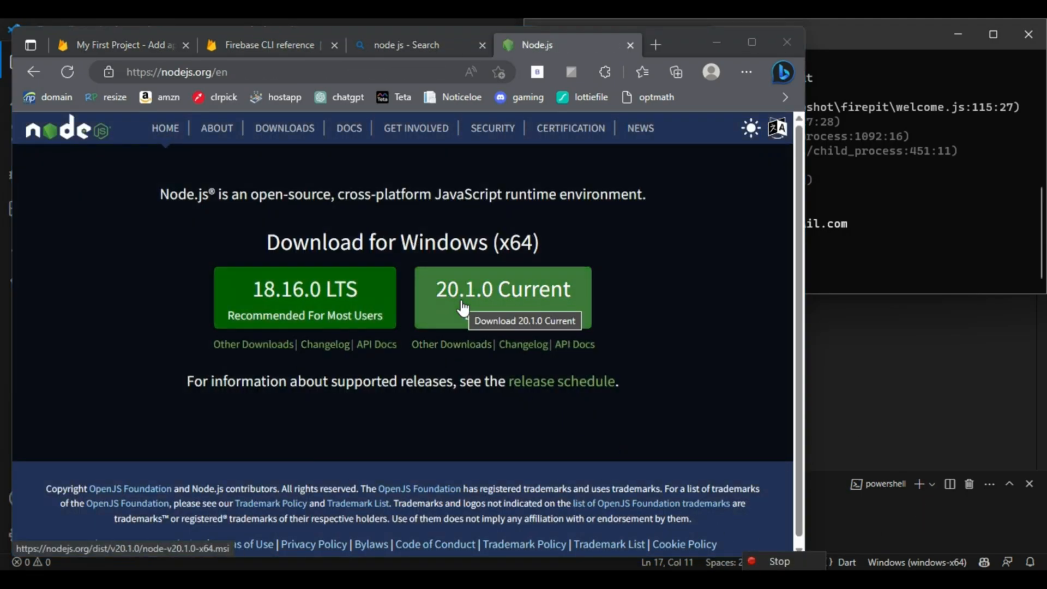
left_click(501, 288)
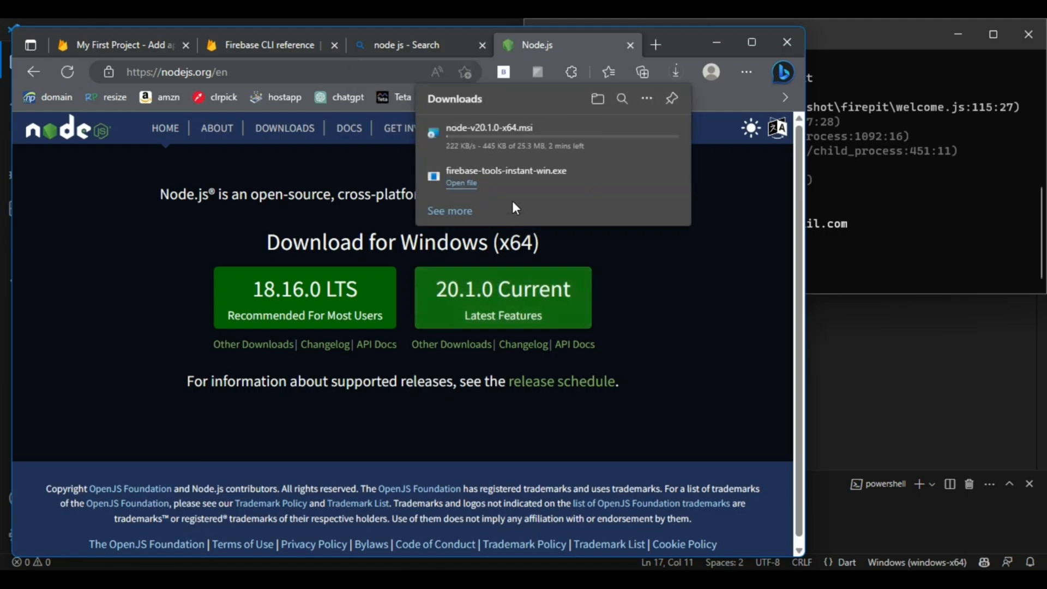
mouse_move(490, 227)
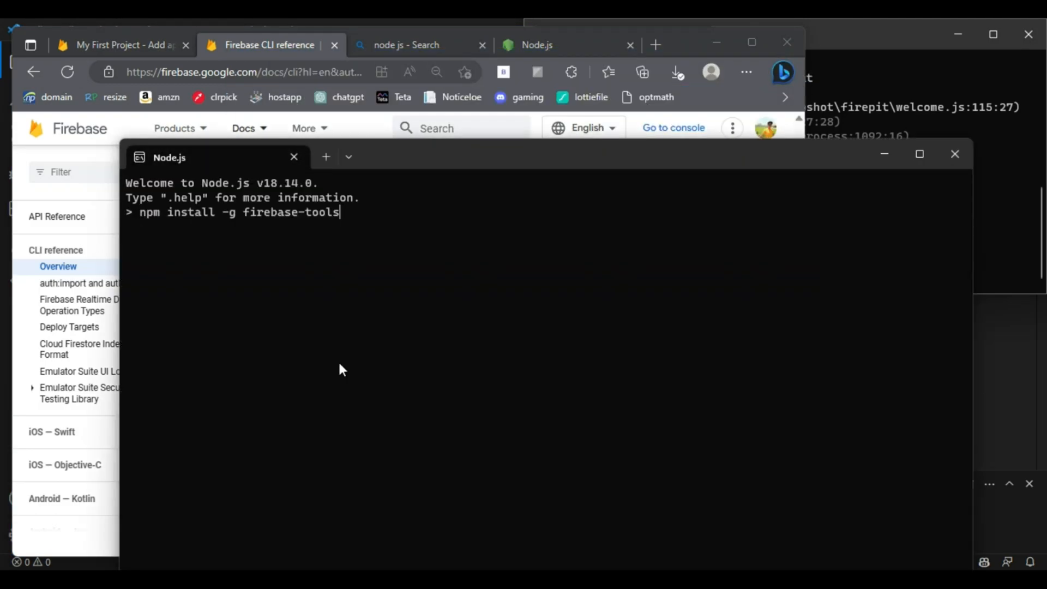
Run 'npm install -g firebase-tools' in Command Prompt after the Node.js REPL rejects it
key("Return")
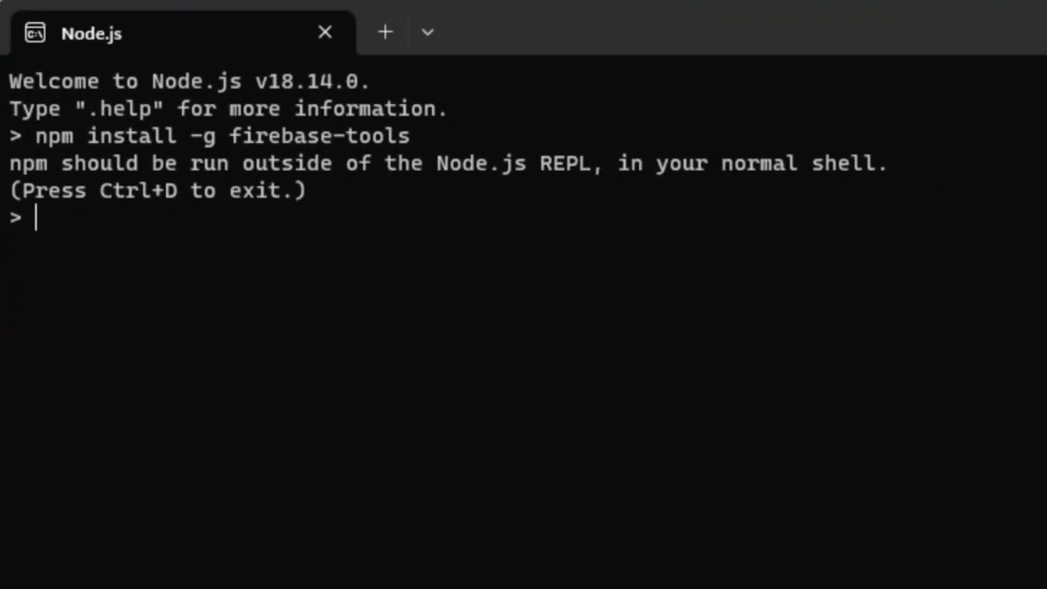
mouse_move(236, 138)
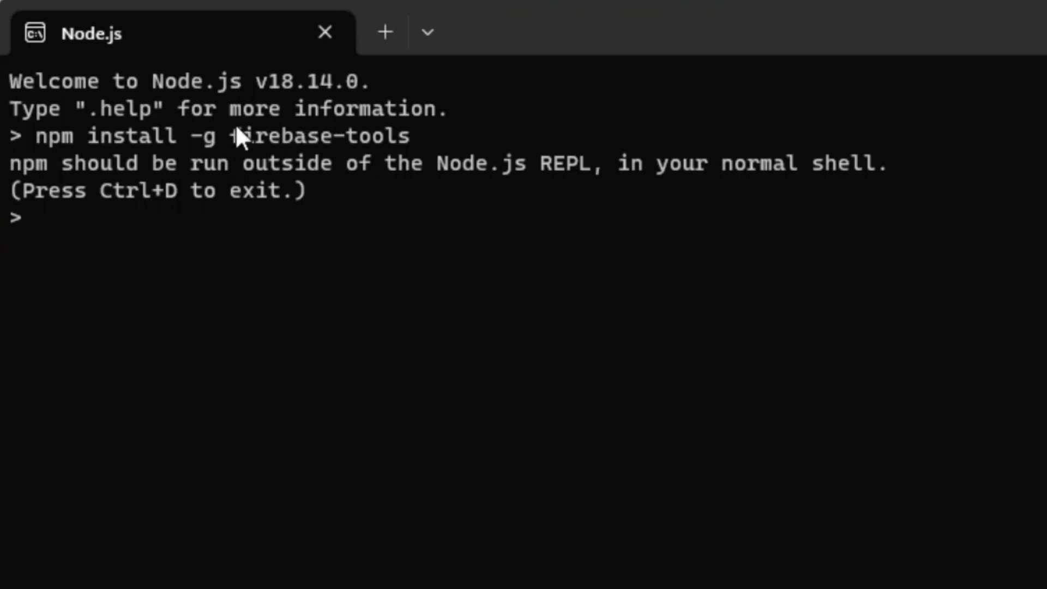
mouse_move(741, 167)
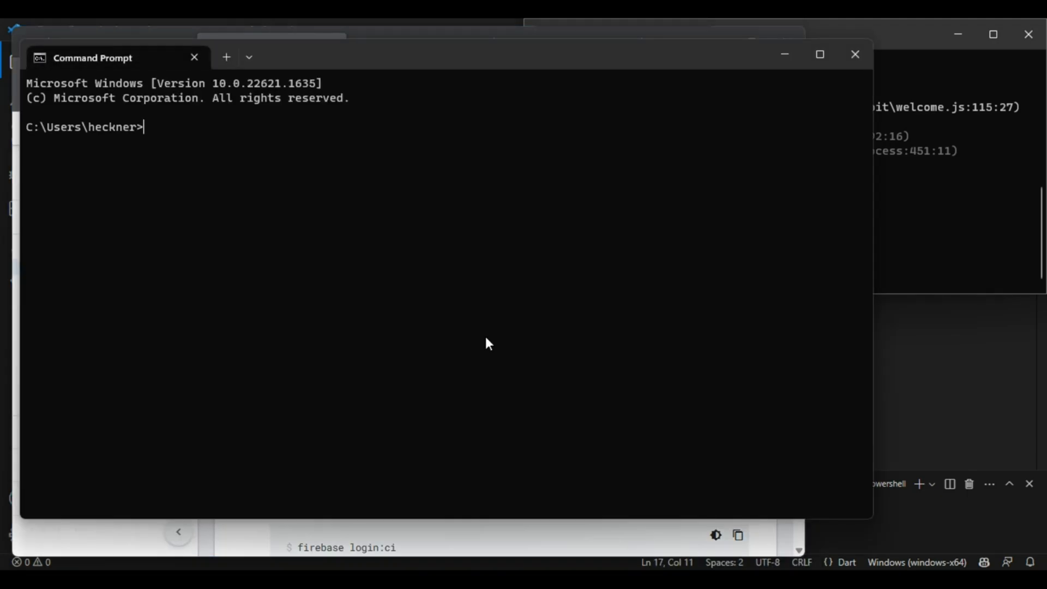
type("npm install -g firebase-tools")
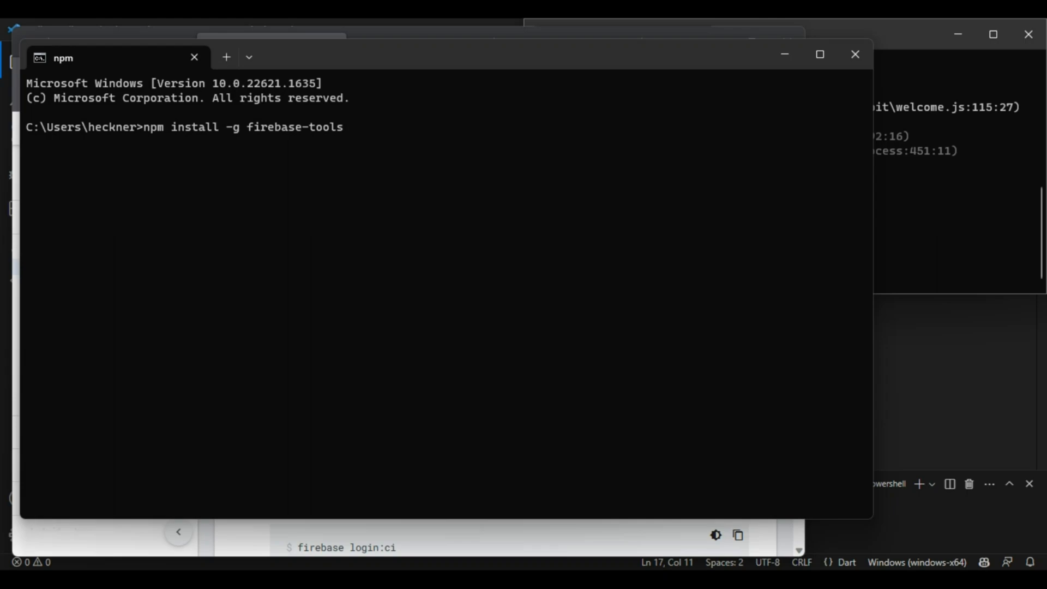
mouse_move(308, 234)
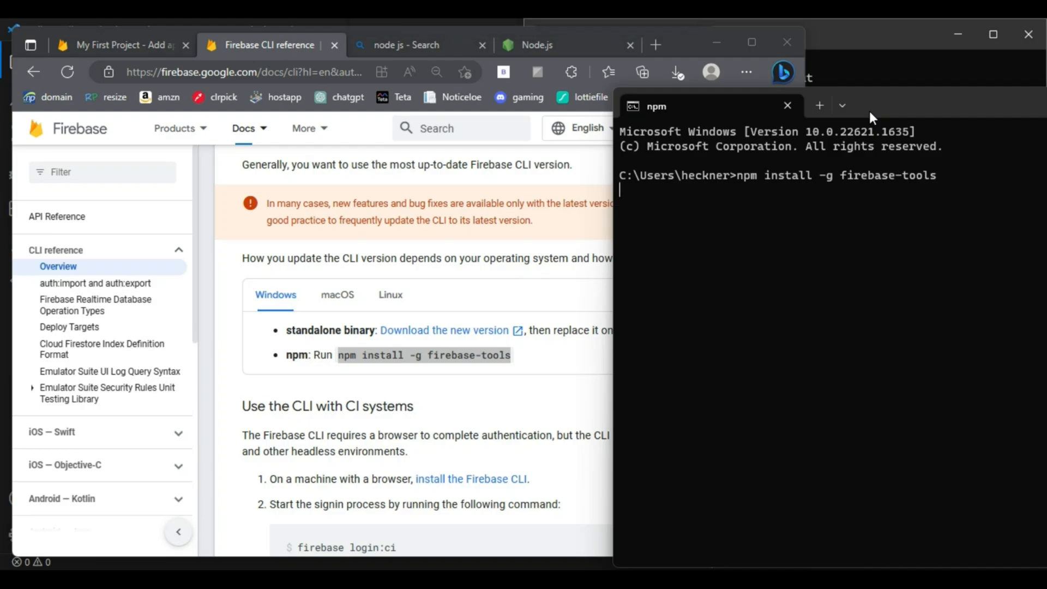
key("Return")
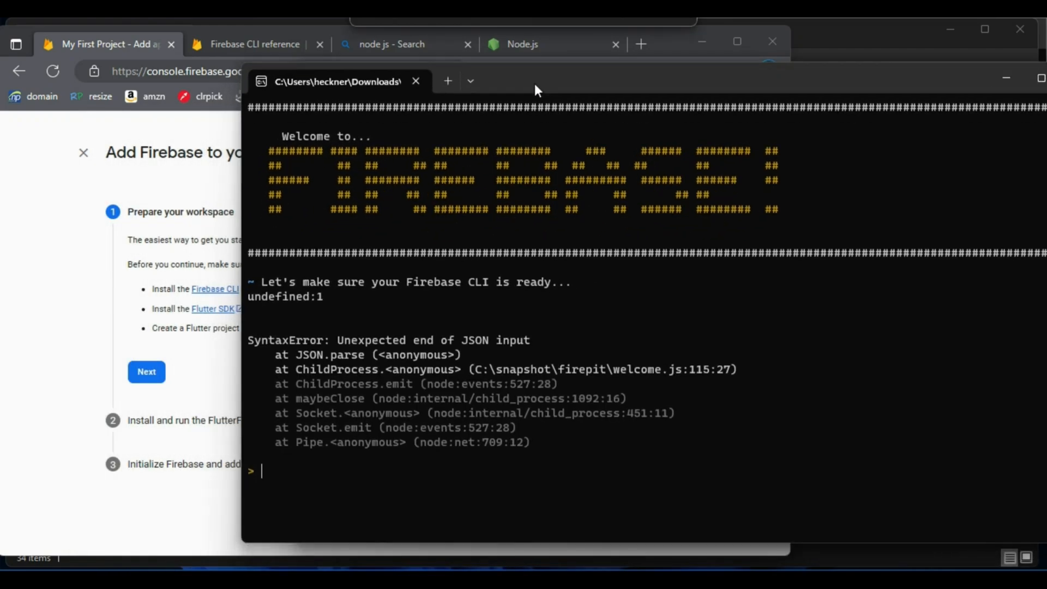
Sign out of the current Firebase account with 'firebase logout'
type("firebase log")
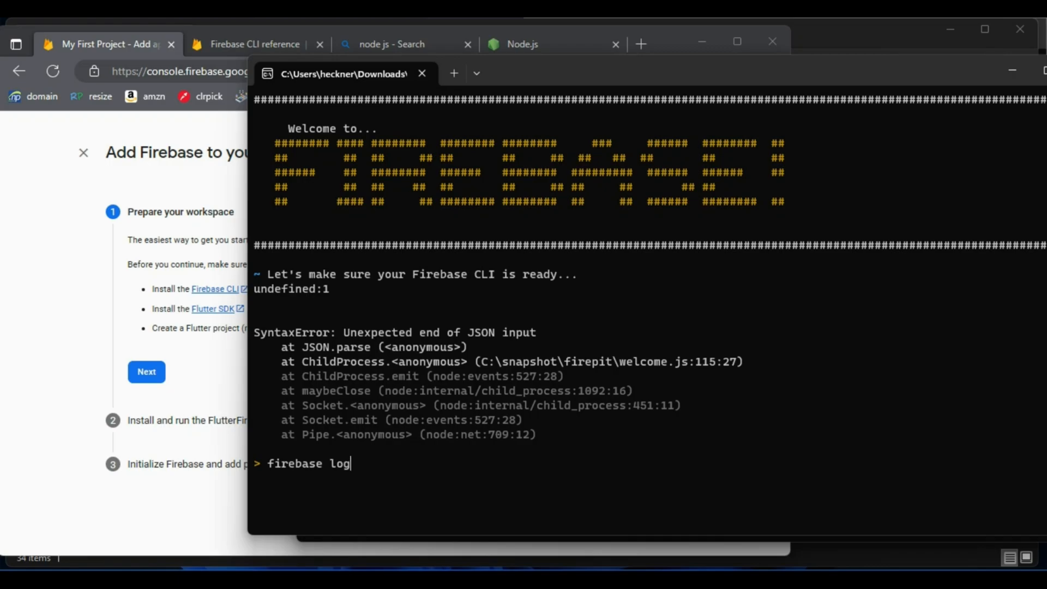
key("Backspace")
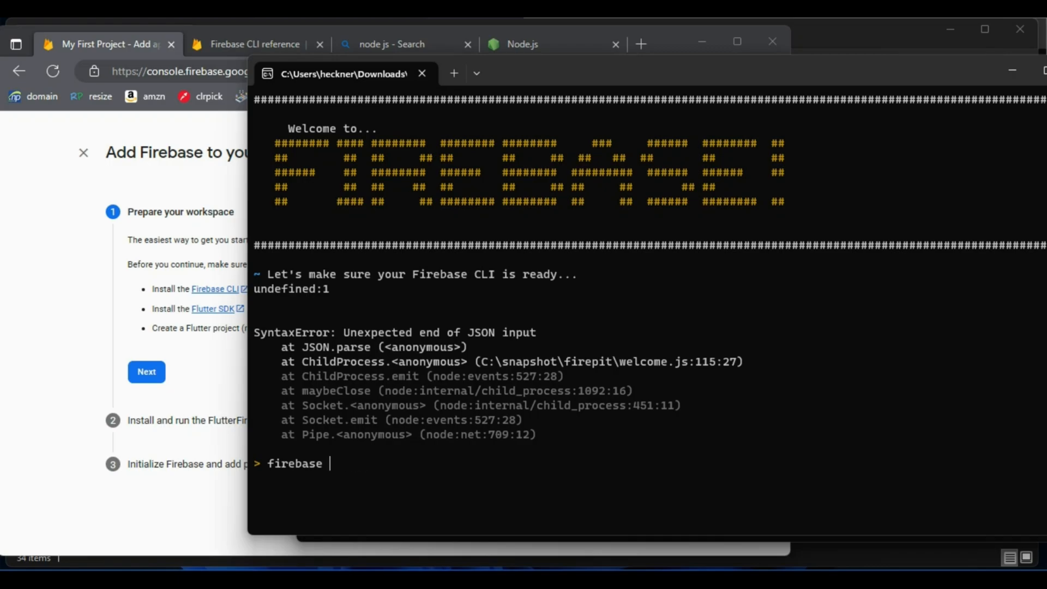
type("logout")
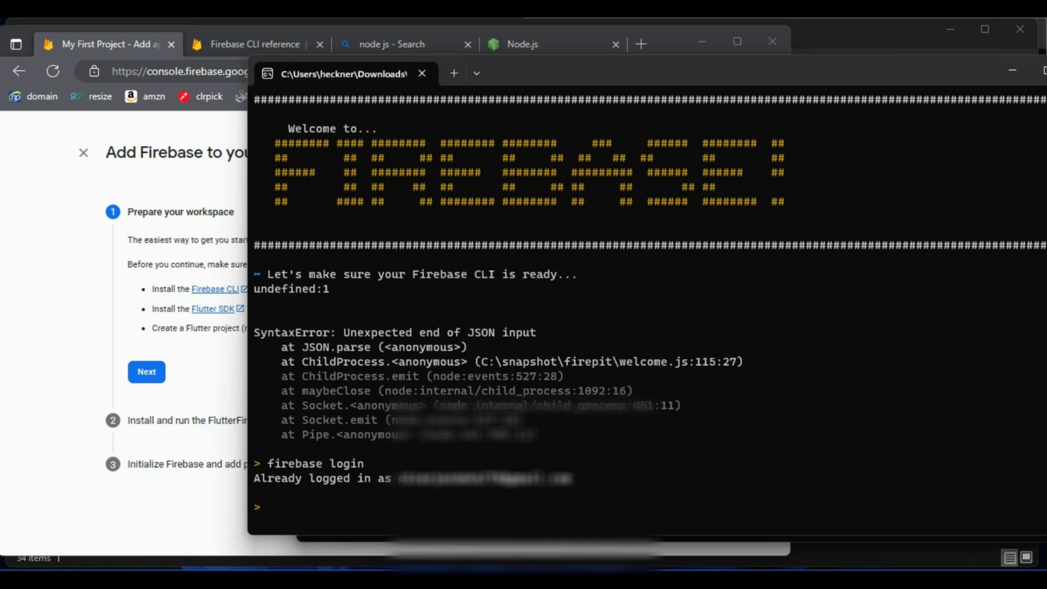
type("fireb")
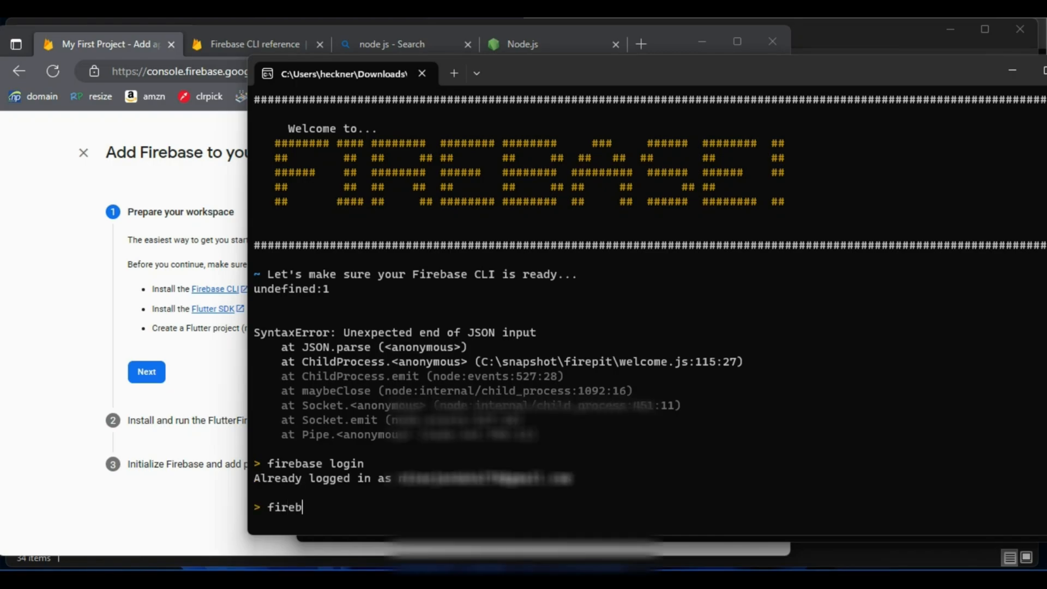
type("ase logout")
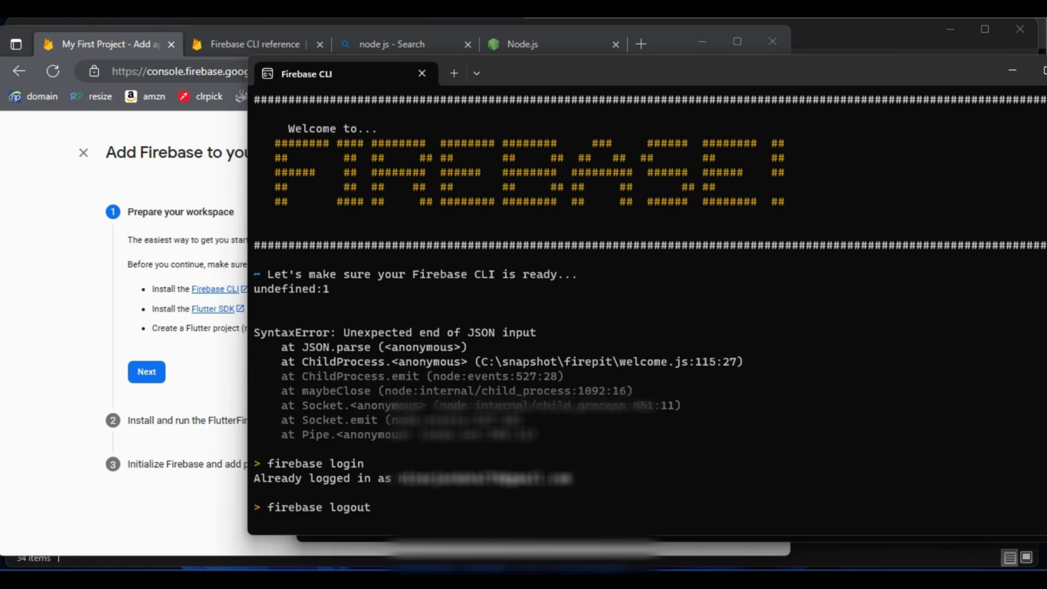
key("Return")
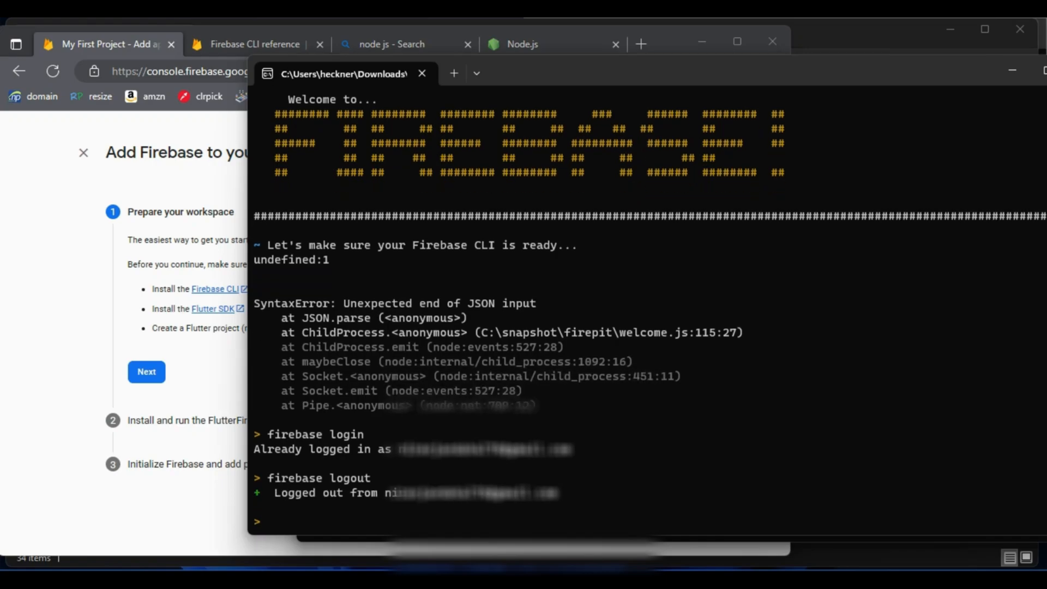
Start 'firebase login' again, reaching the usage-data collection prompt
type("fire")
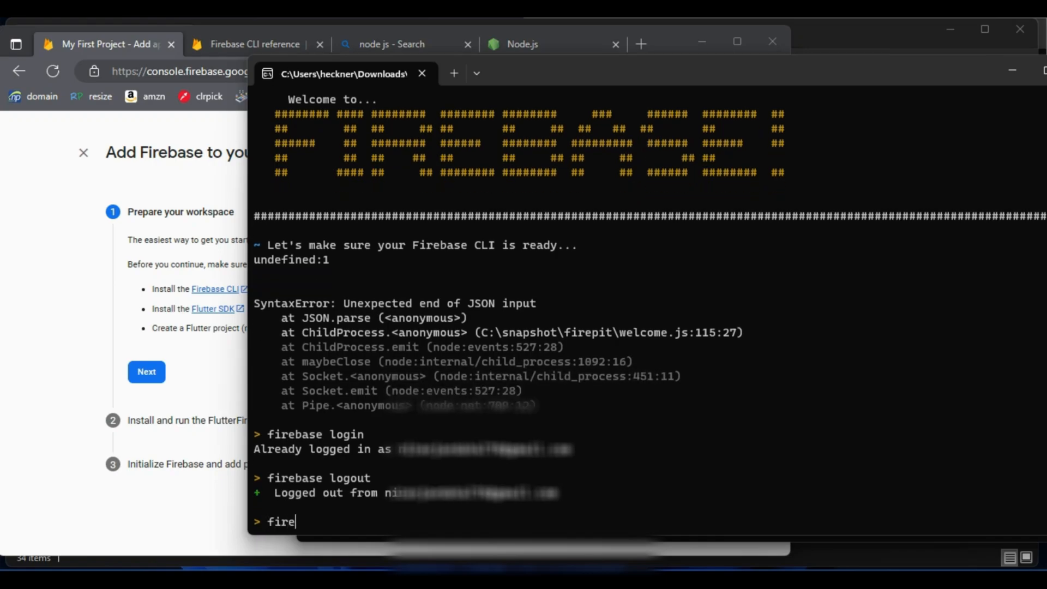
type("base login")
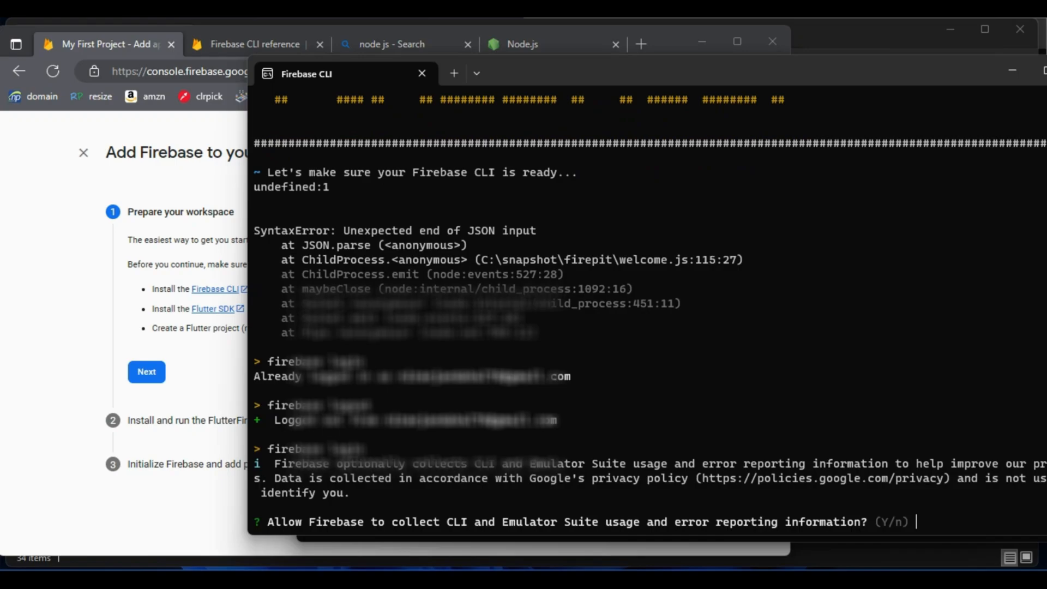
mouse_move(749, 117)
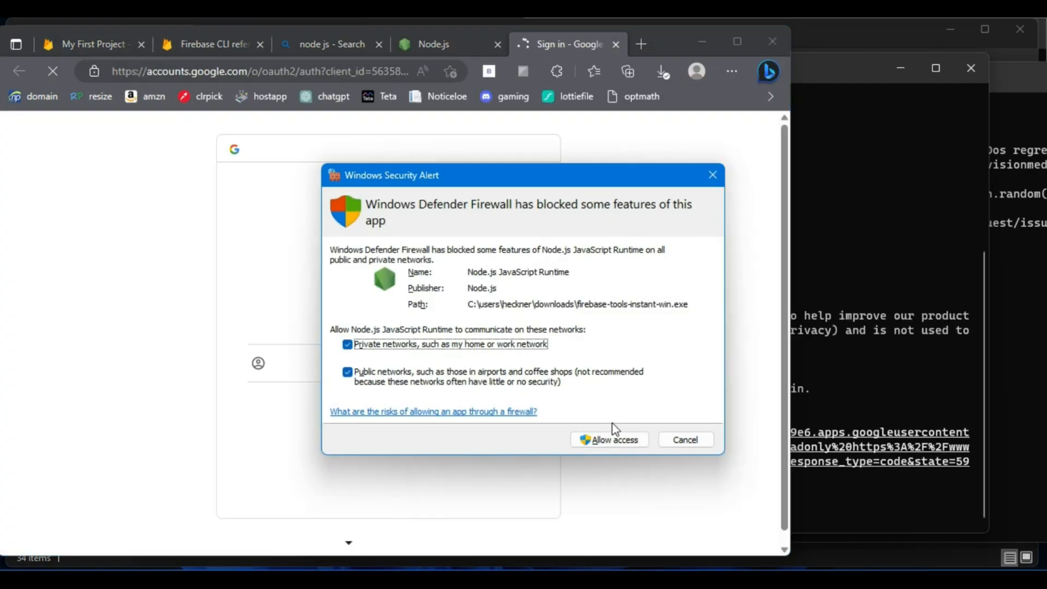
Allow Node.js through the Windows firewall and complete the sign-in link in a Chrome profile
left_click(608, 438)
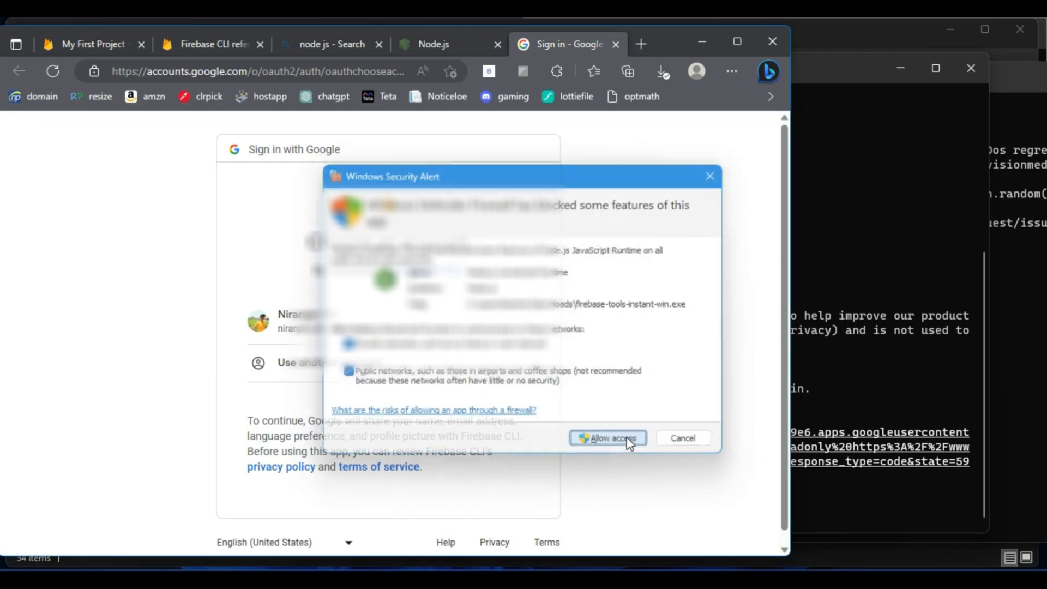
left_click(606, 438)
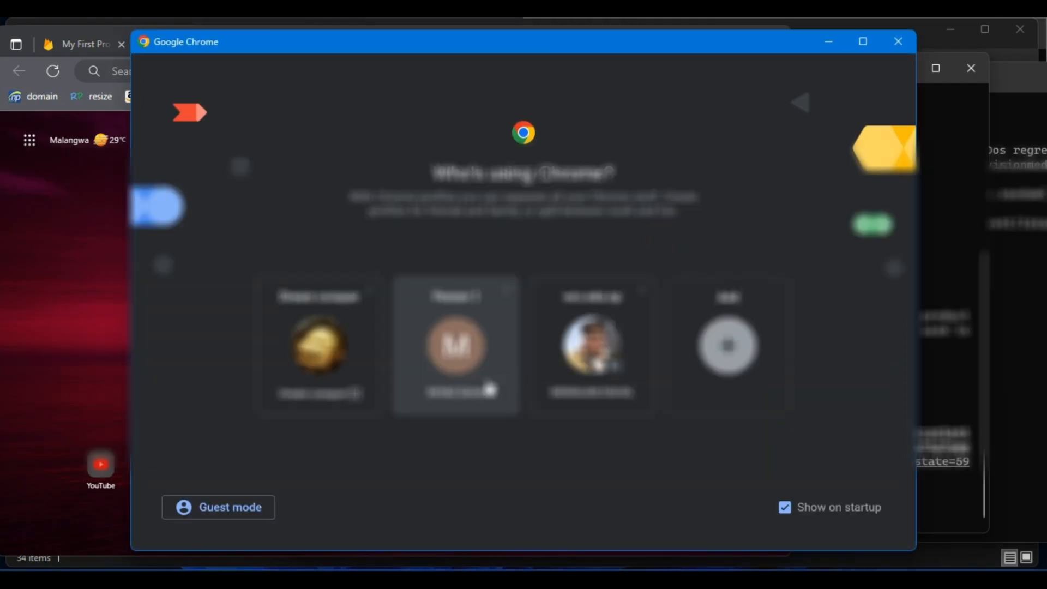
left_click(455, 344)
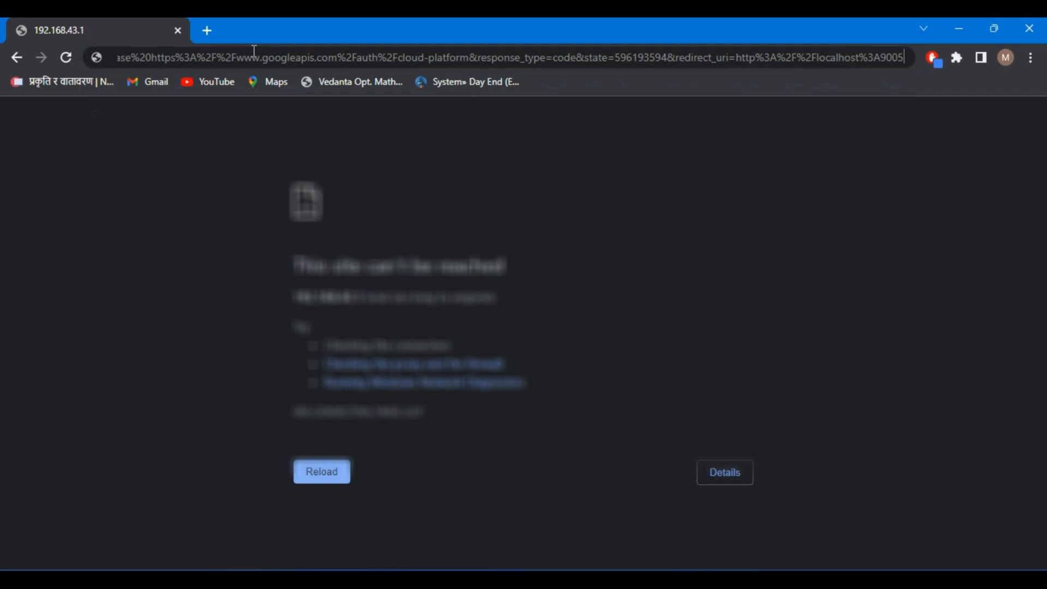
left_click(321, 471)
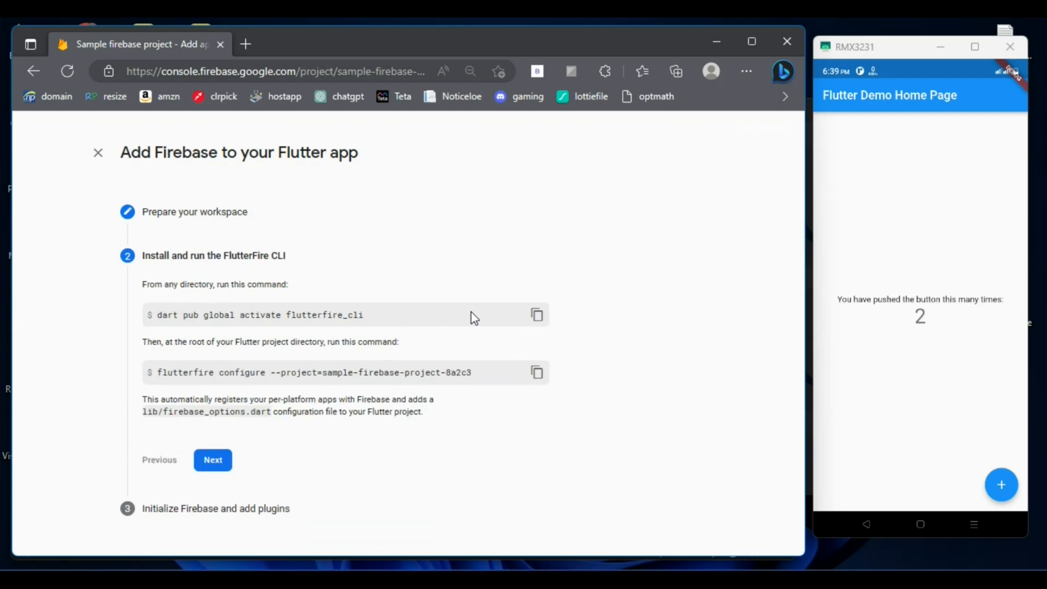
Launch Command Prompt to run 'dart pub global activate flutterfire_cli'
left_click(538, 314)
type("cmd")
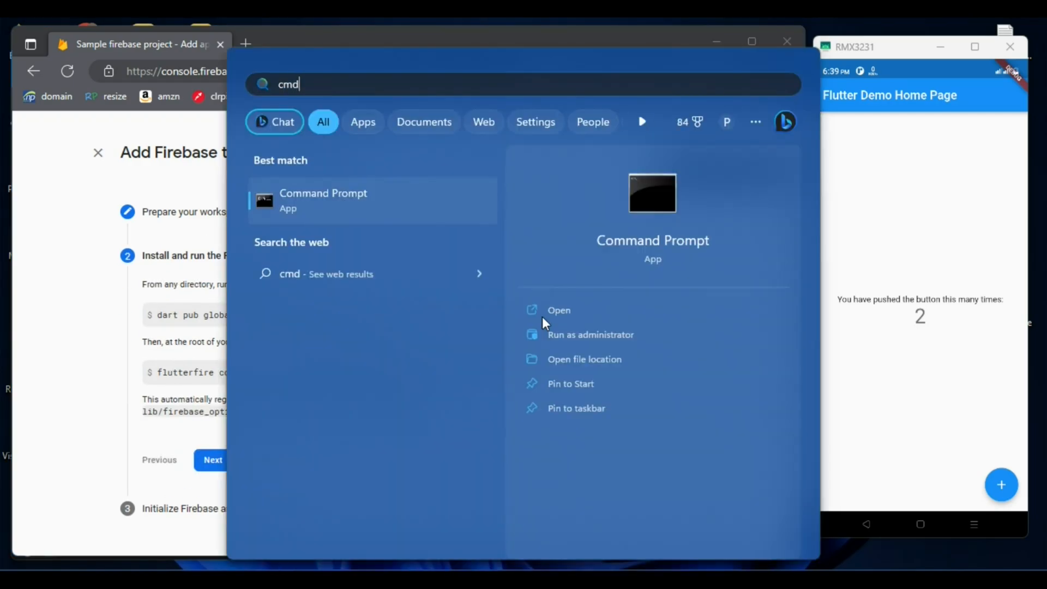
left_click(558, 310)
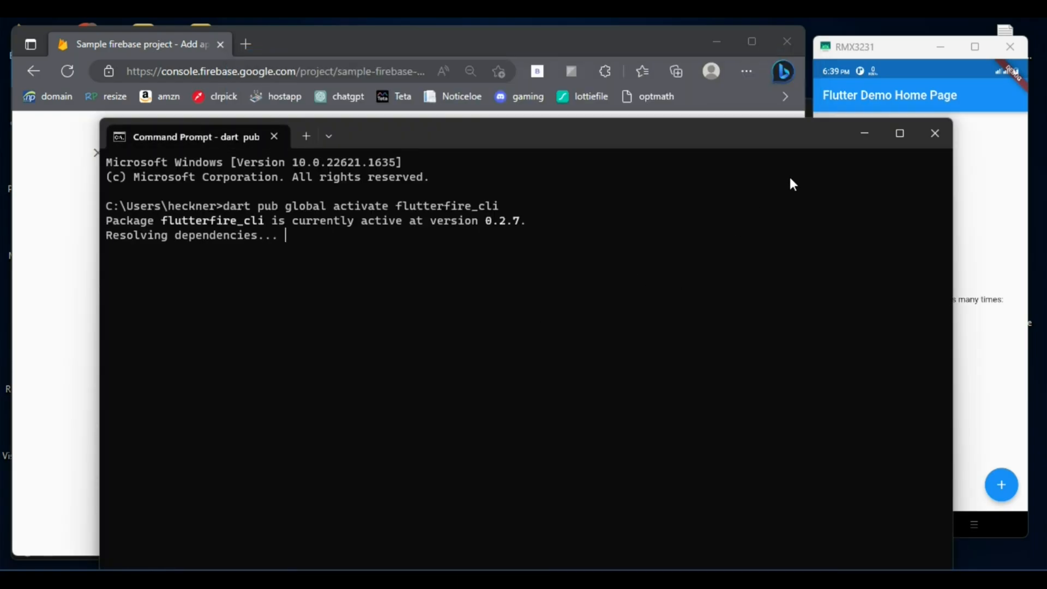
mouse_move(863, 133)
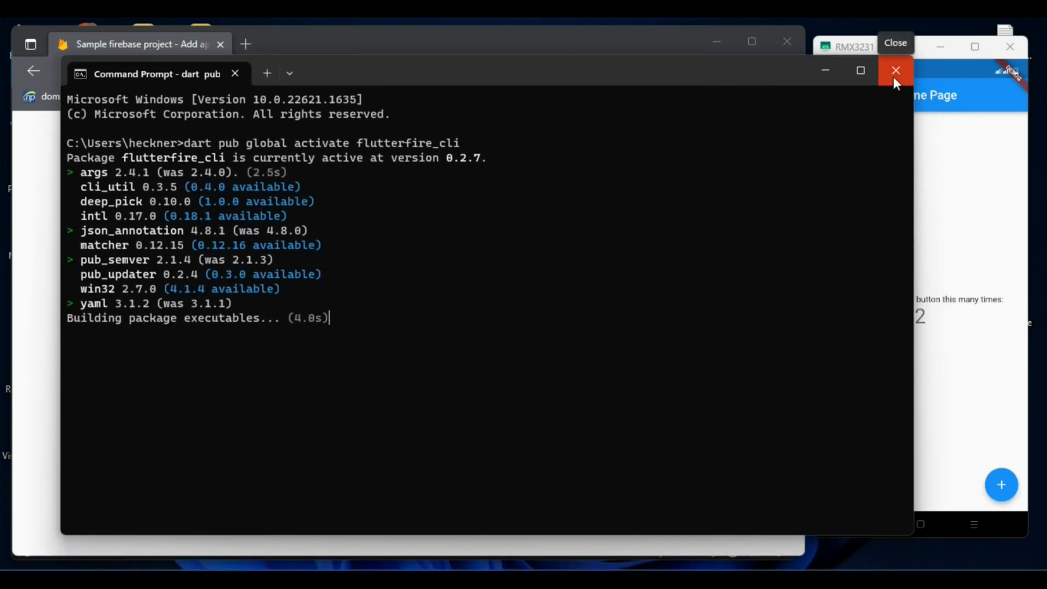
mouse_move(895, 70)
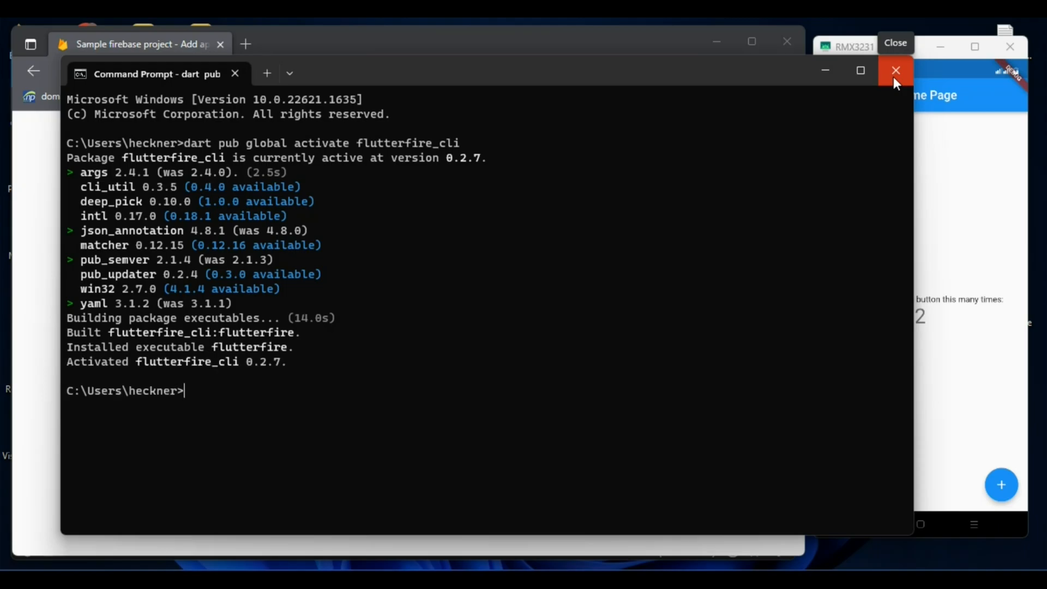
Run 'flutterfire configure --project=sample-firebase-project-8a2c3' in a new VS Code terminal
left_click(895, 70)
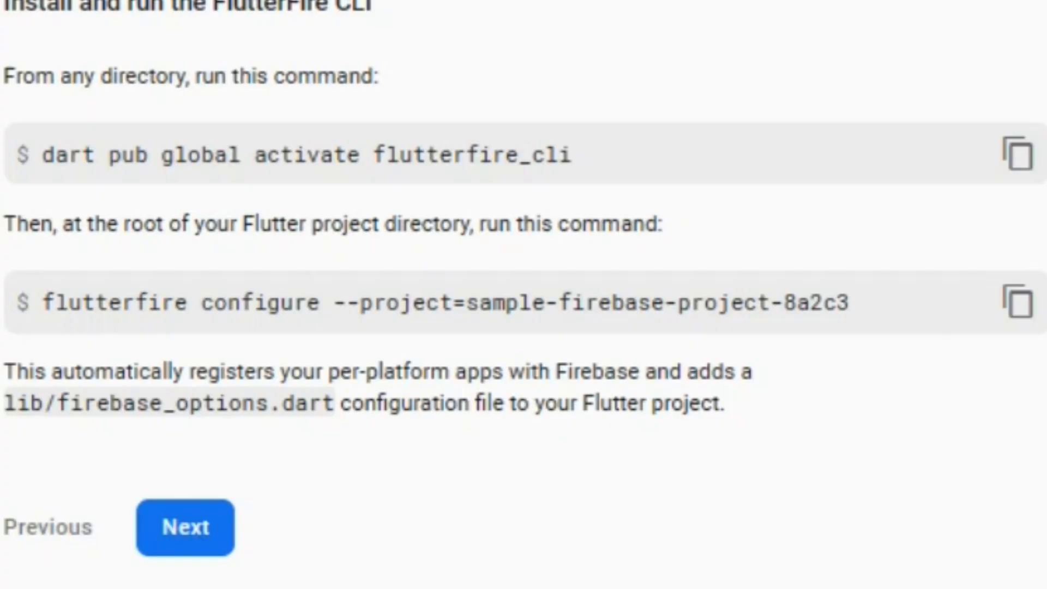
mouse_move(738, 236)
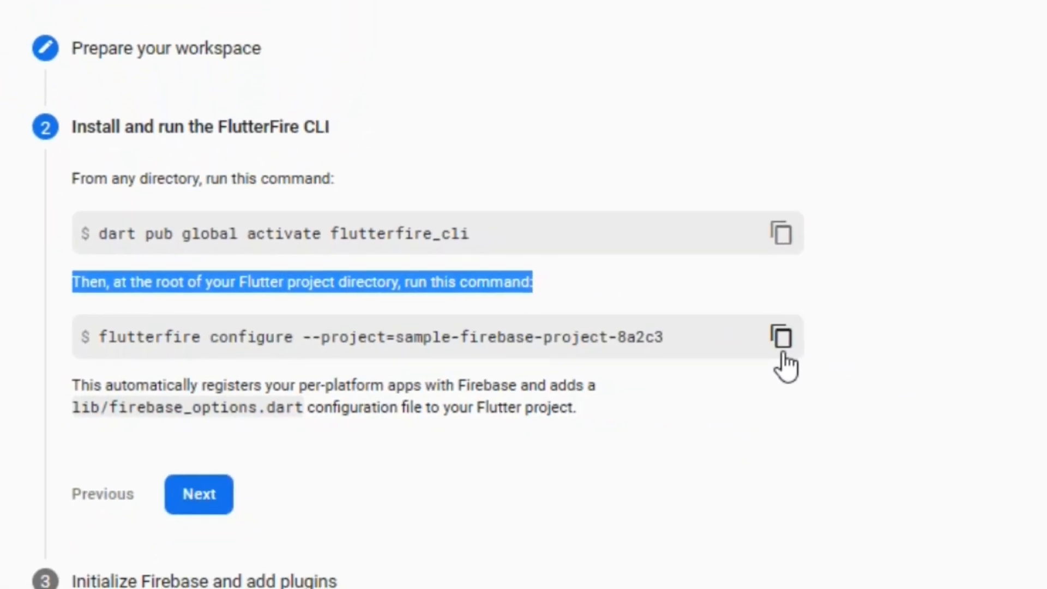
left_click(781, 337)
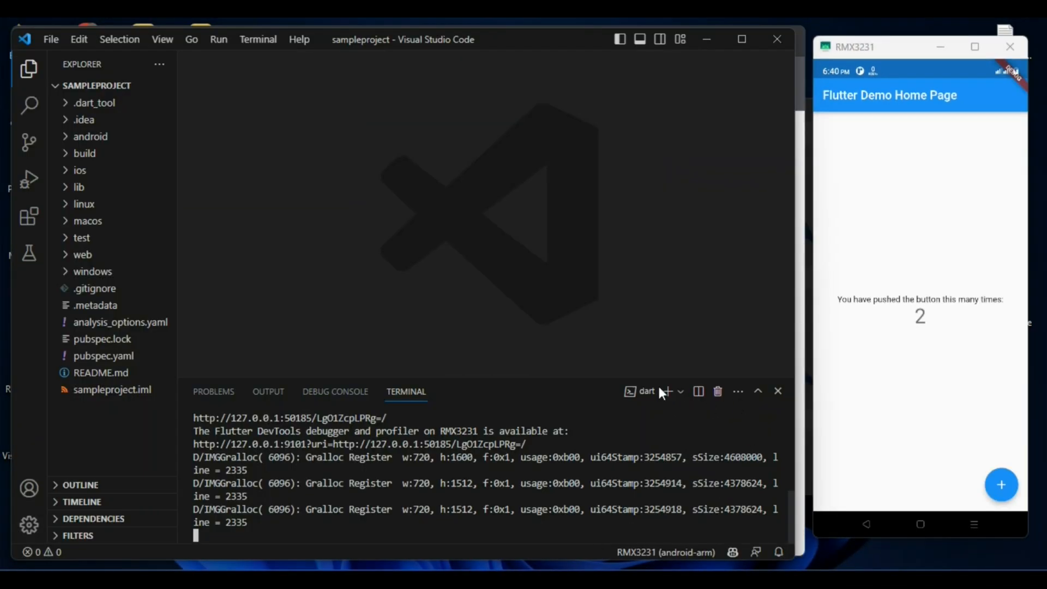
left_click(681, 391)
type("flutterfire configure --project=sample-firebase-project-8a2c3")
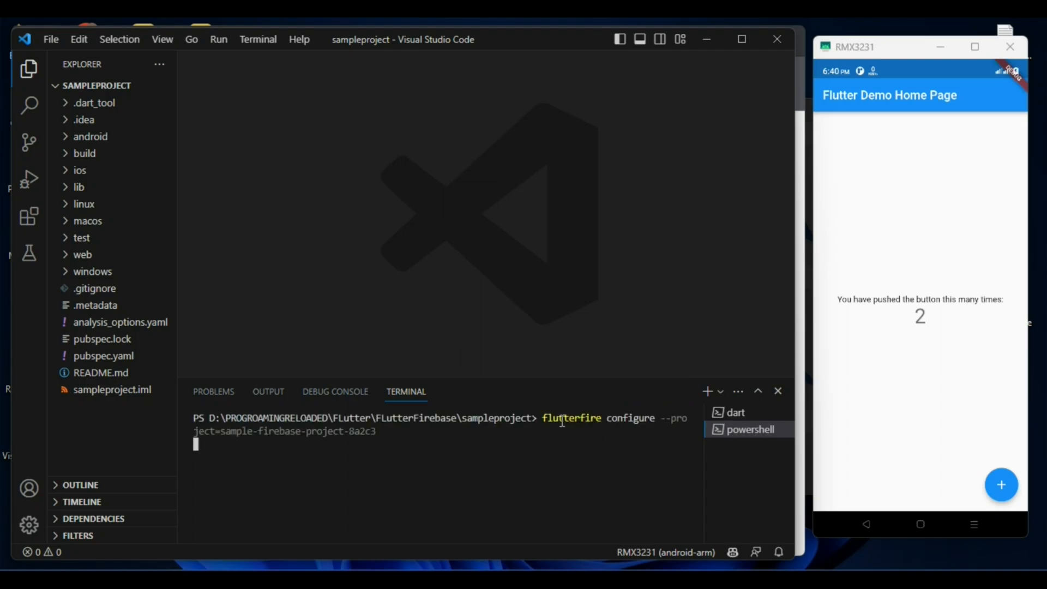
key("Return")
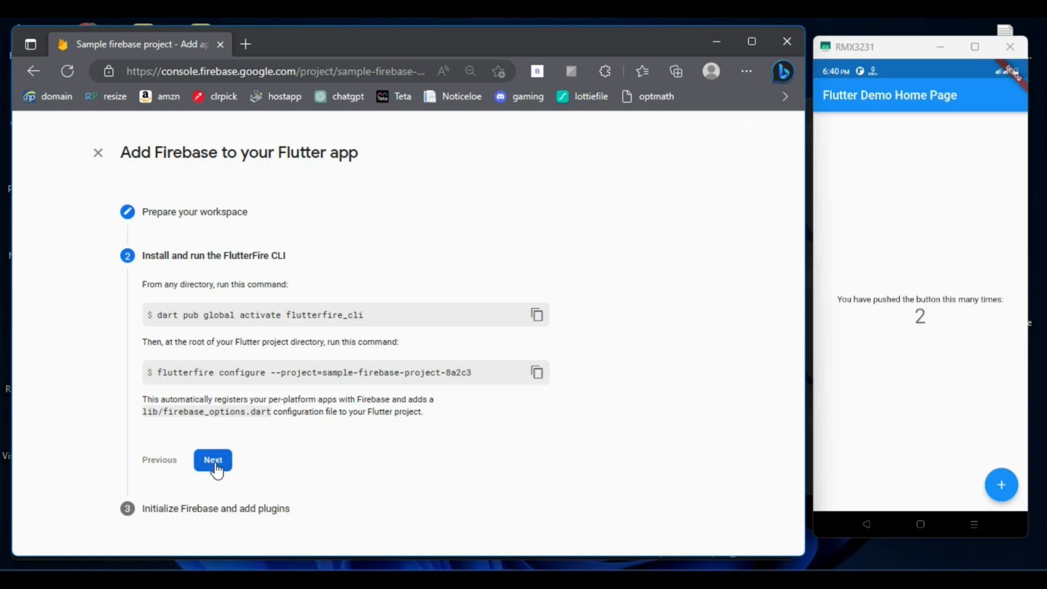
Advance past the FlutterFire CLI step and copy the Firebase.initializeApp code sample to the clipboard
left_click(213, 459)
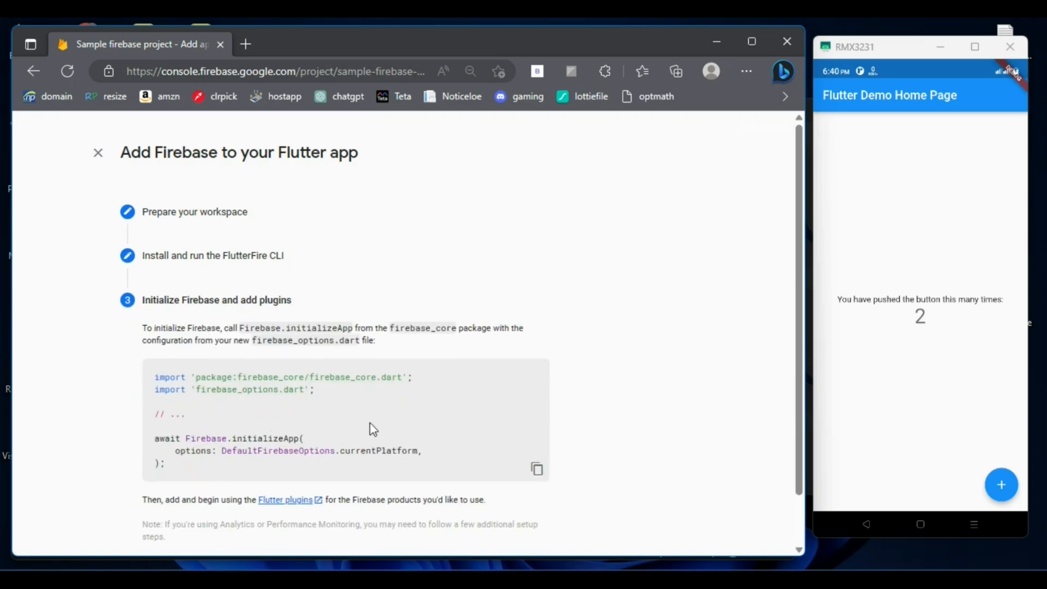
scroll("down", 3)
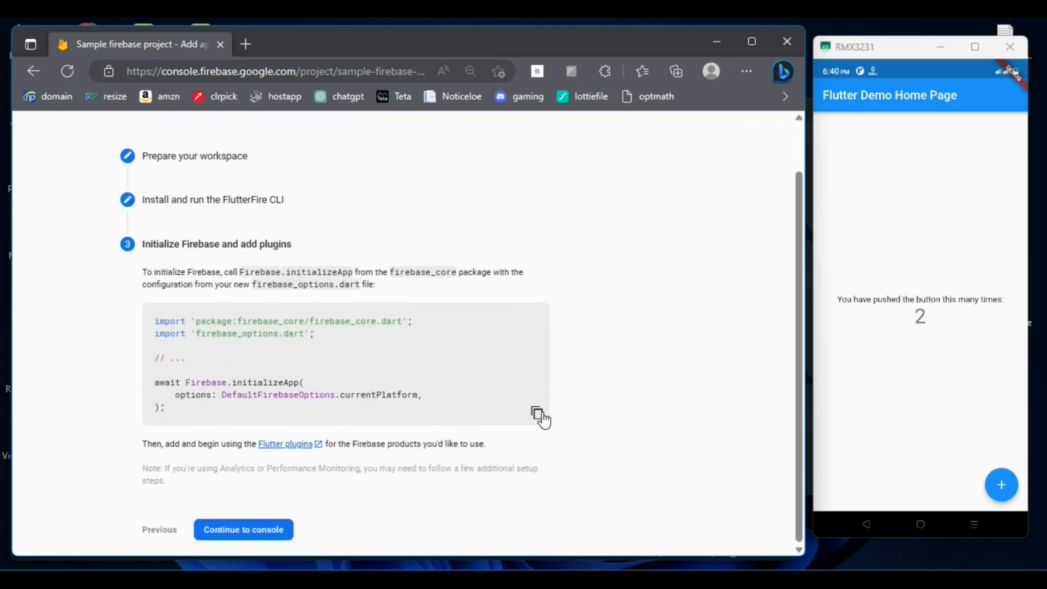
mouse_move(267, 415)
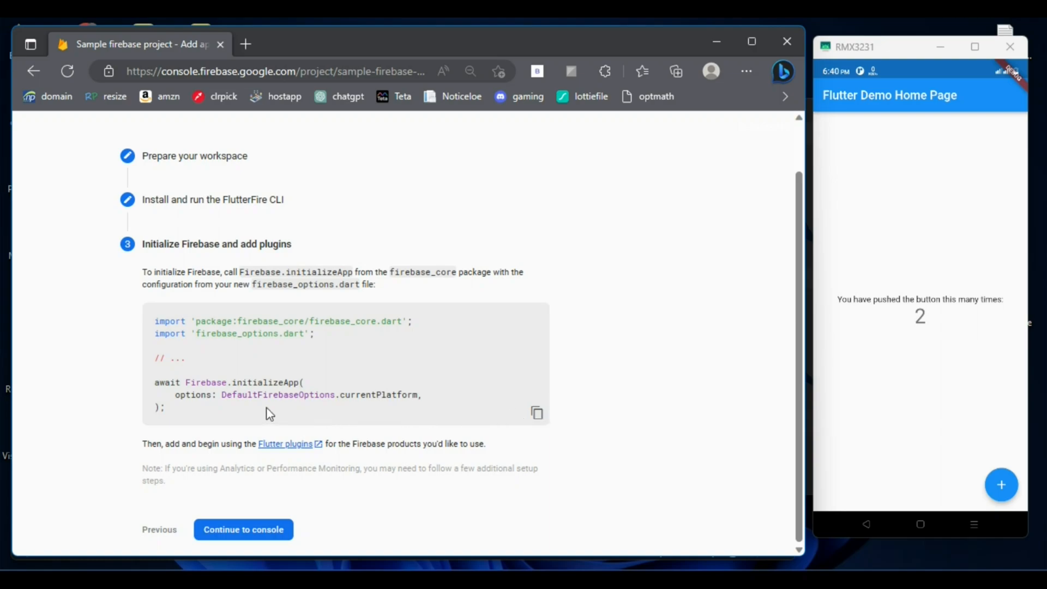
left_click(537, 412)
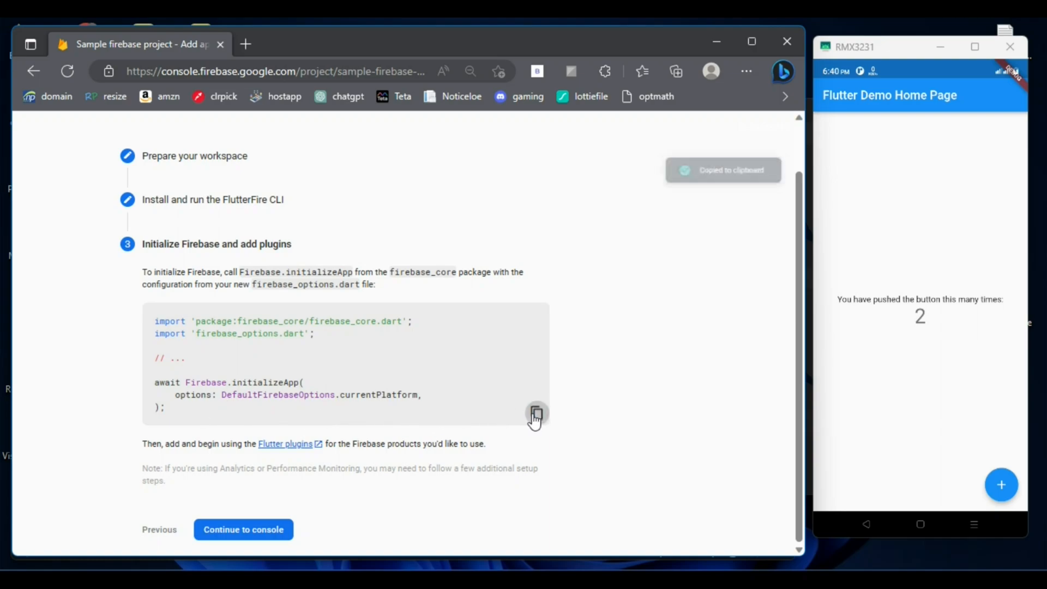
left_click(536, 412)
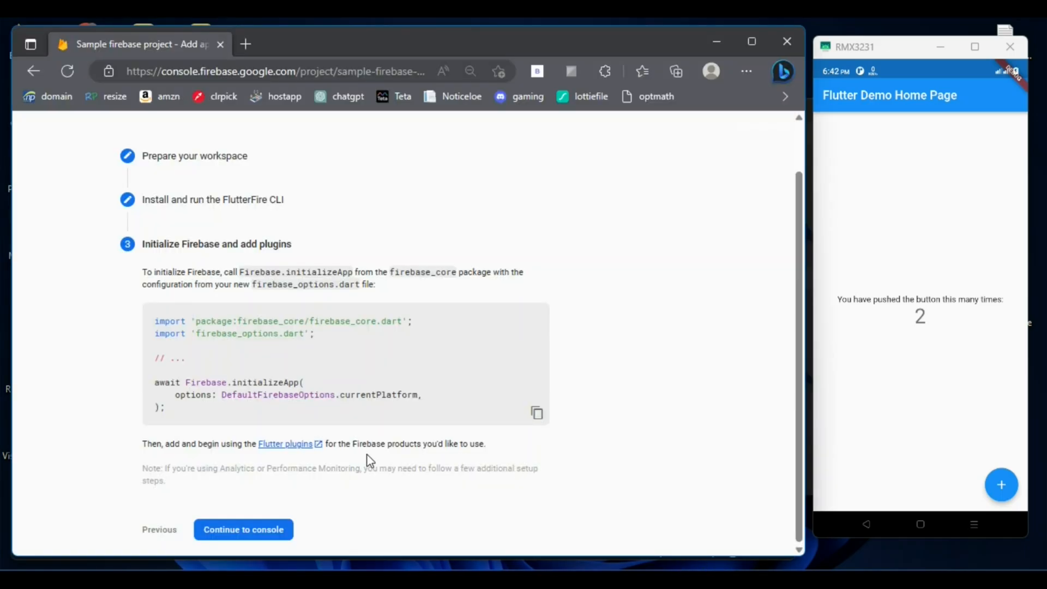
mouse_move(183, 421)
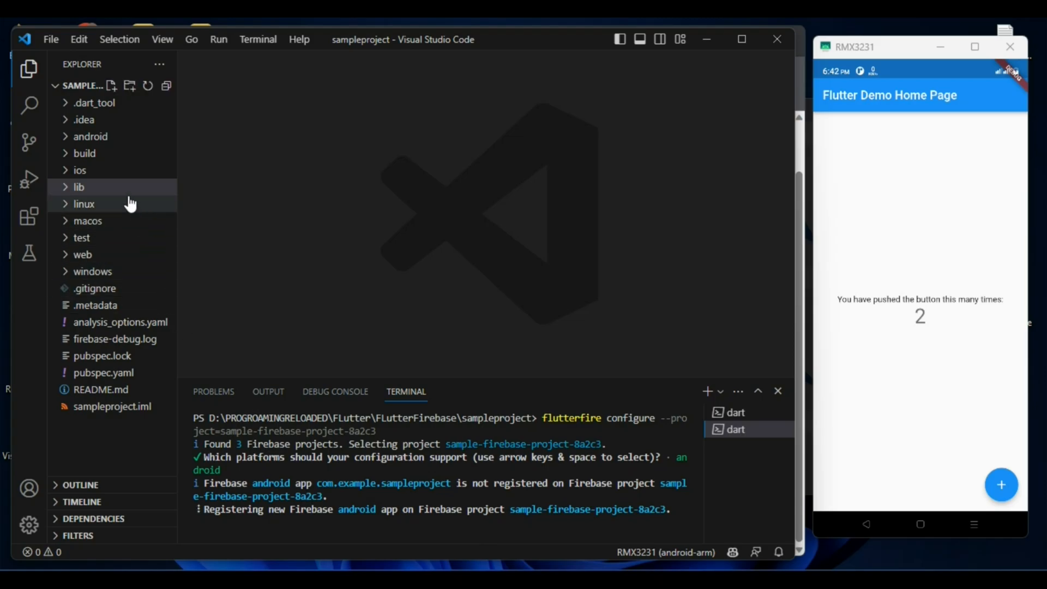
In lib/main.dart, add ensureInitialized and await Firebase.initializeApp with DefaultFirebaseOptions.currentPlatform in an async main()
left_click(78, 187)
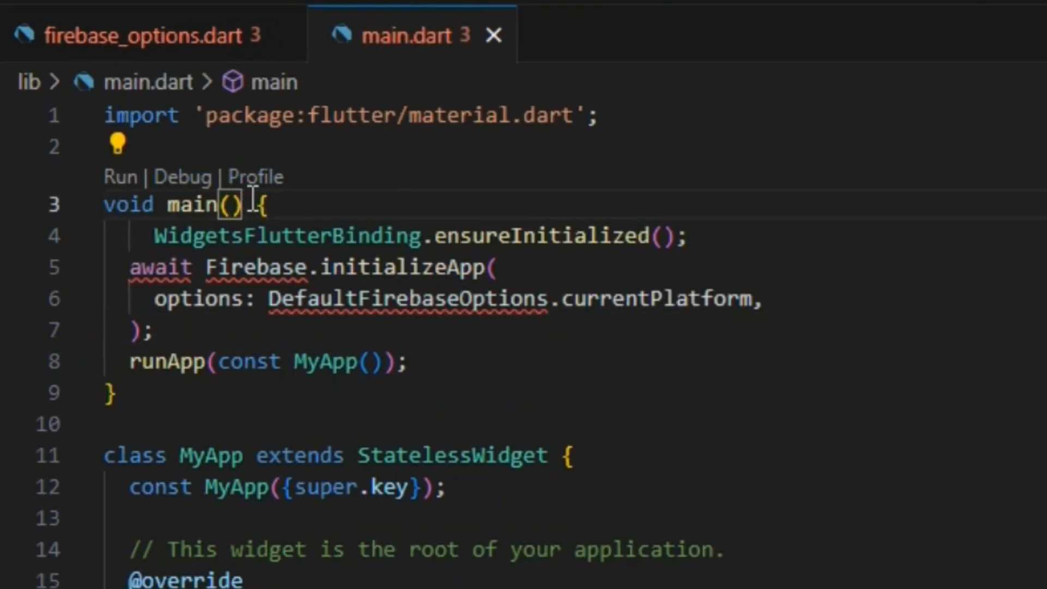
type("ayb")
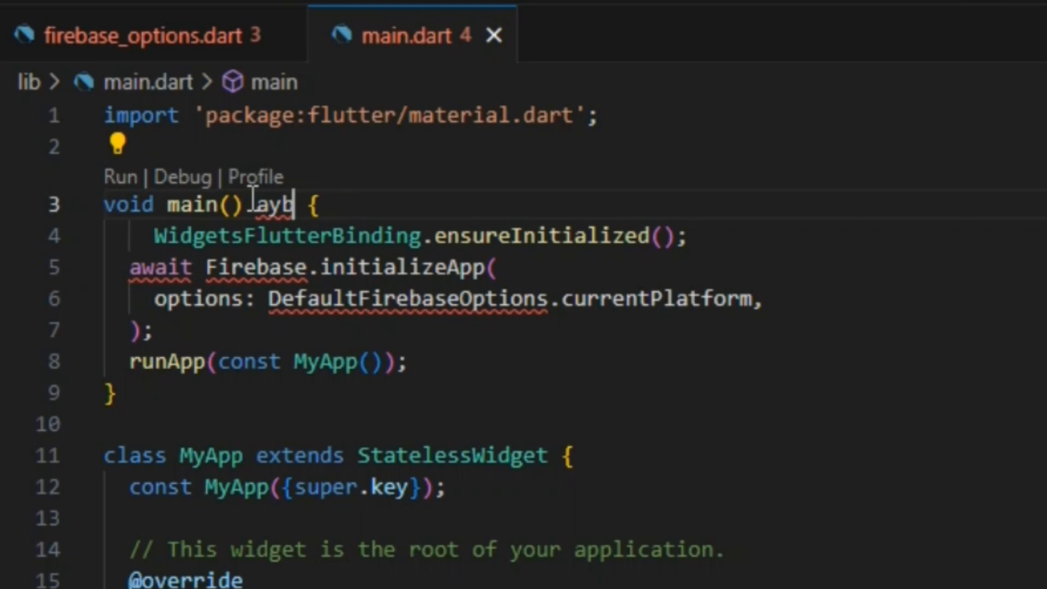
type("async")
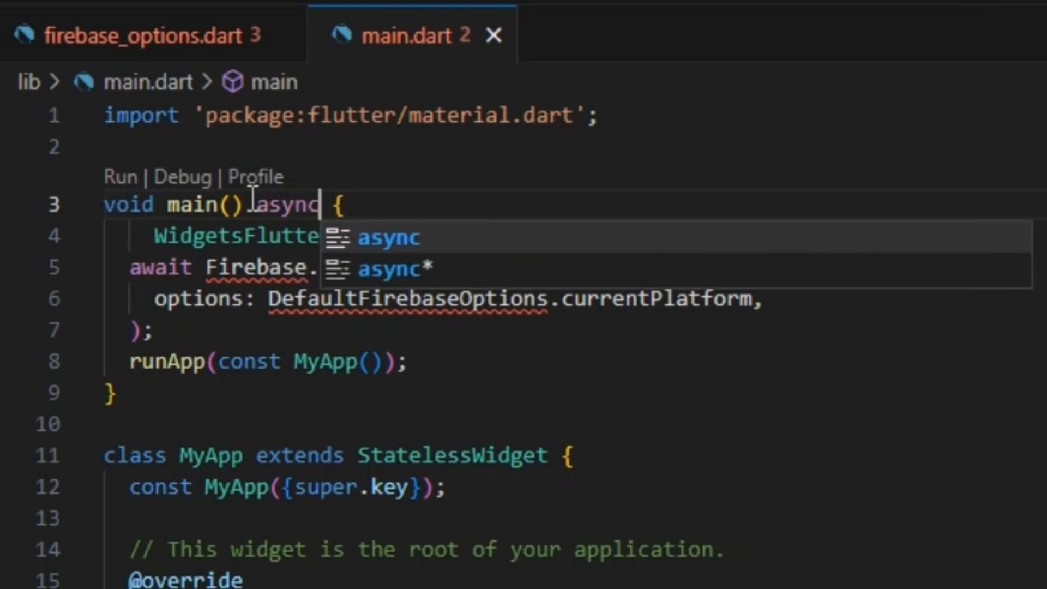
scroll("down", 3)
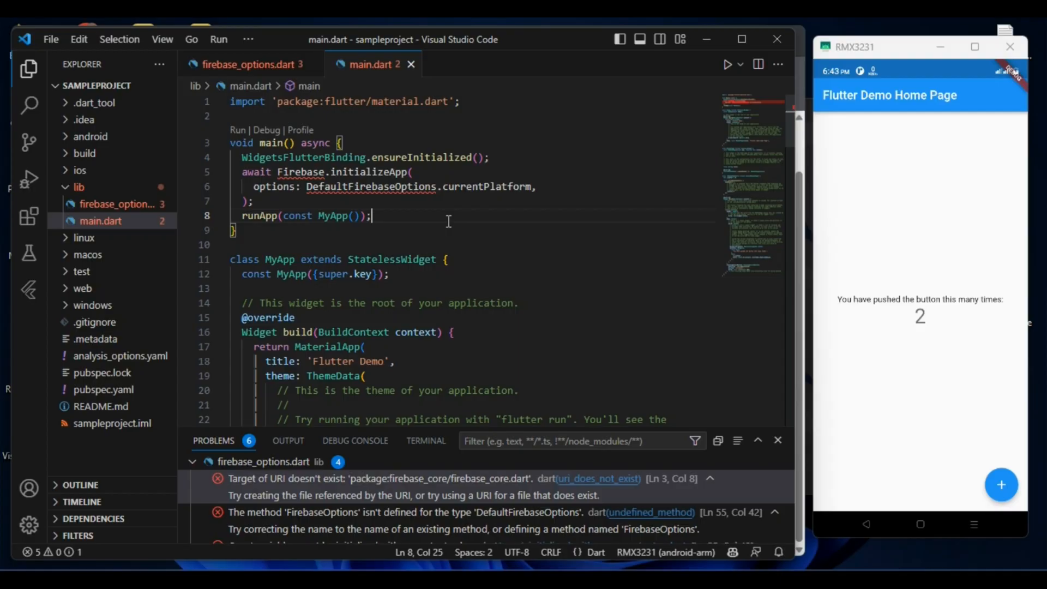
Use Pubspec Assist to add firebase_core 2.11.0 to dependencies and run flutter pub get
key("ctrl+shift+p")
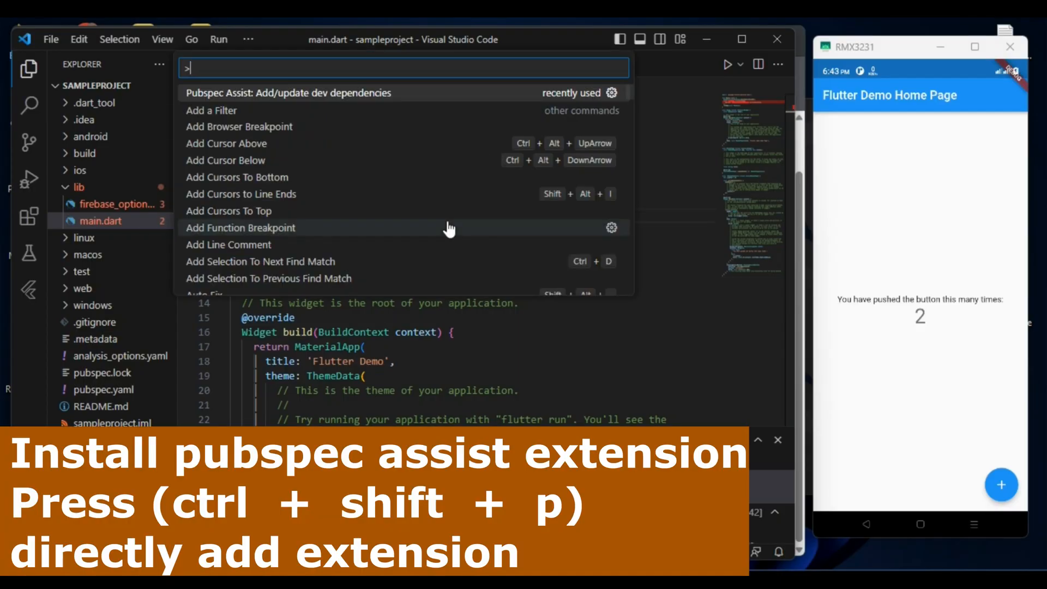
type("fire")
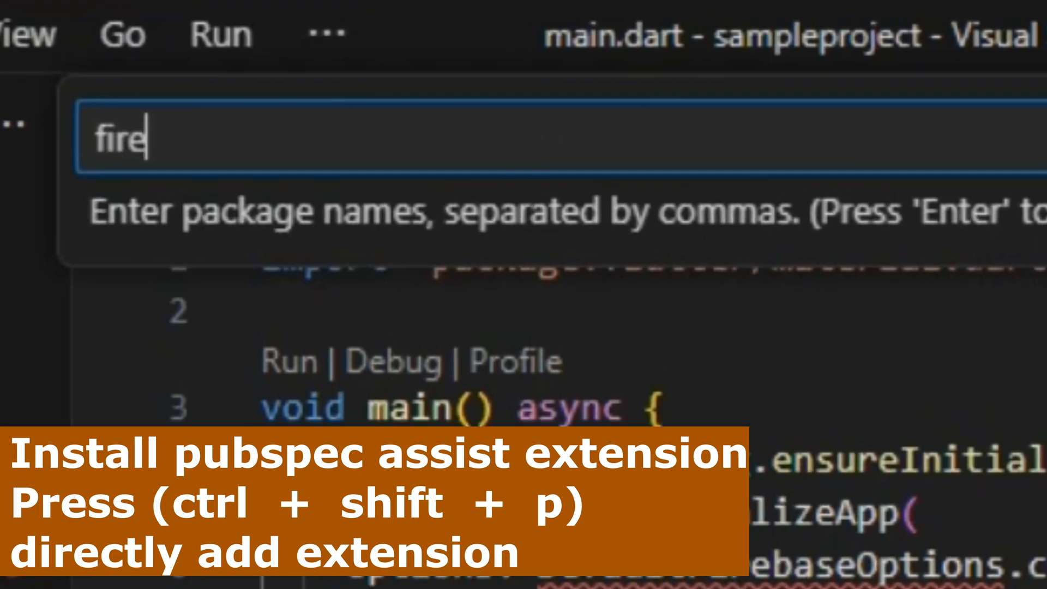
type("base_cor")
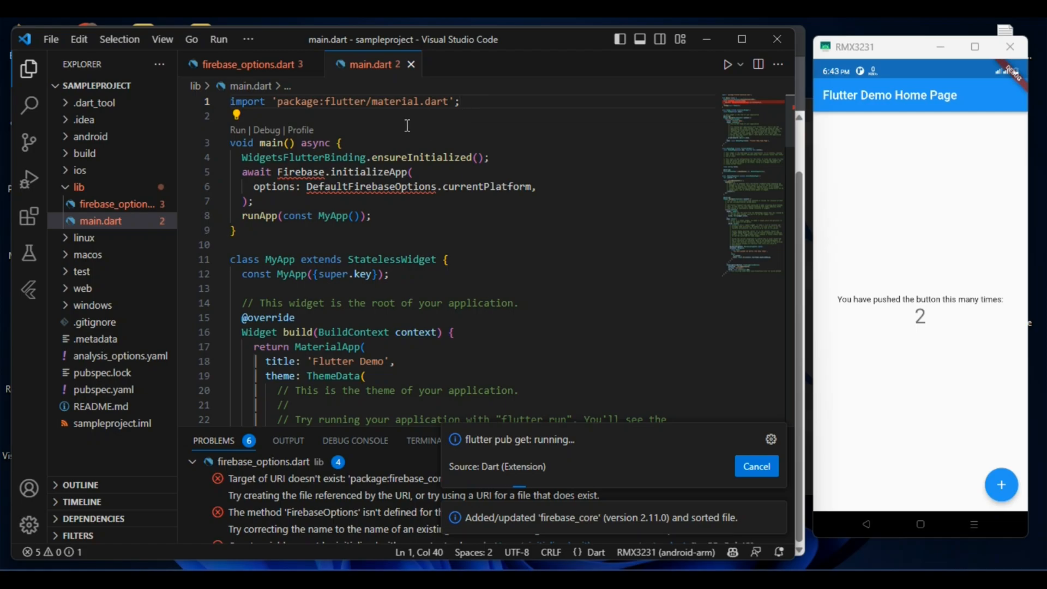
mouse_move(325, 272)
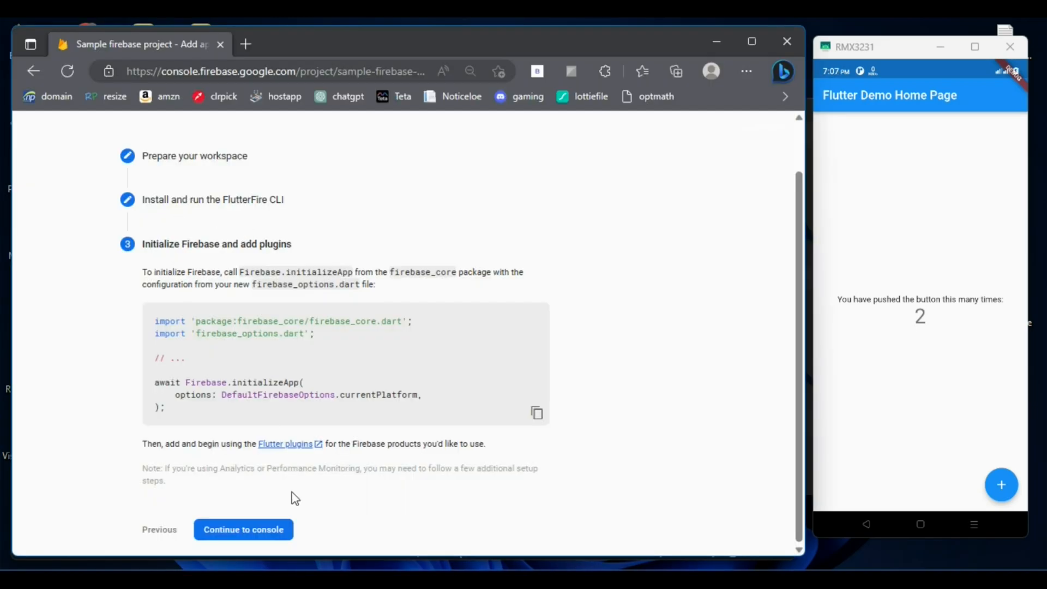
Continue to the console and reload the project overview to confirm the sampleproject Android app is listed
left_click(244, 529)
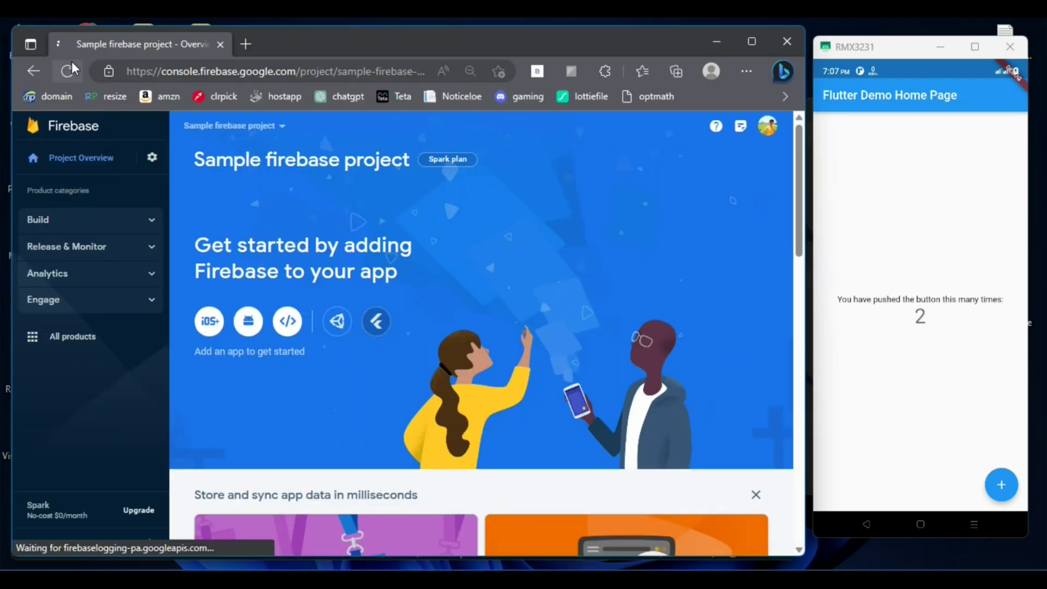
left_click(69, 72)
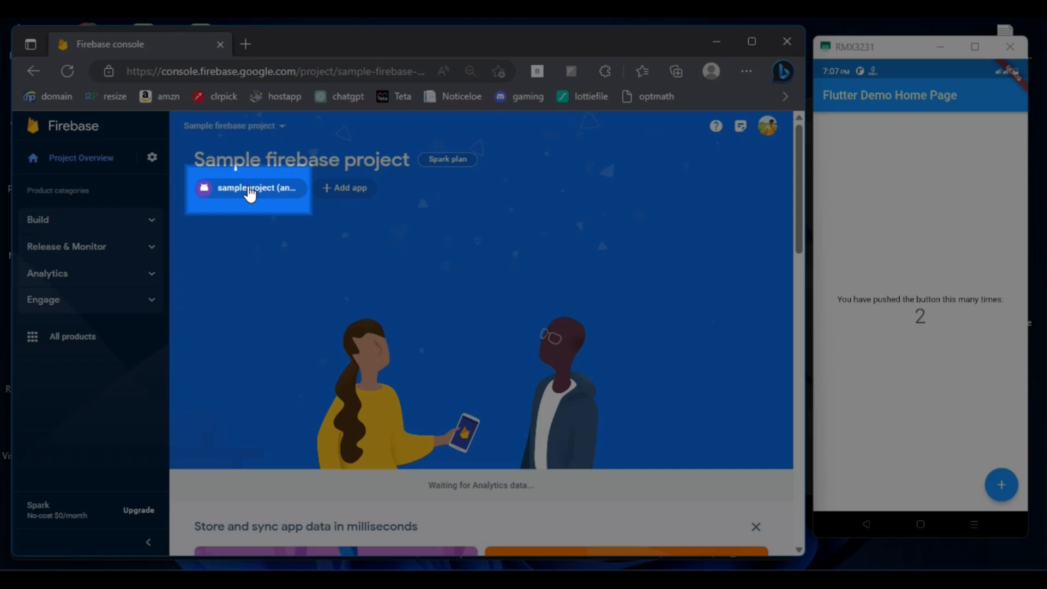
scroll("down", 3)
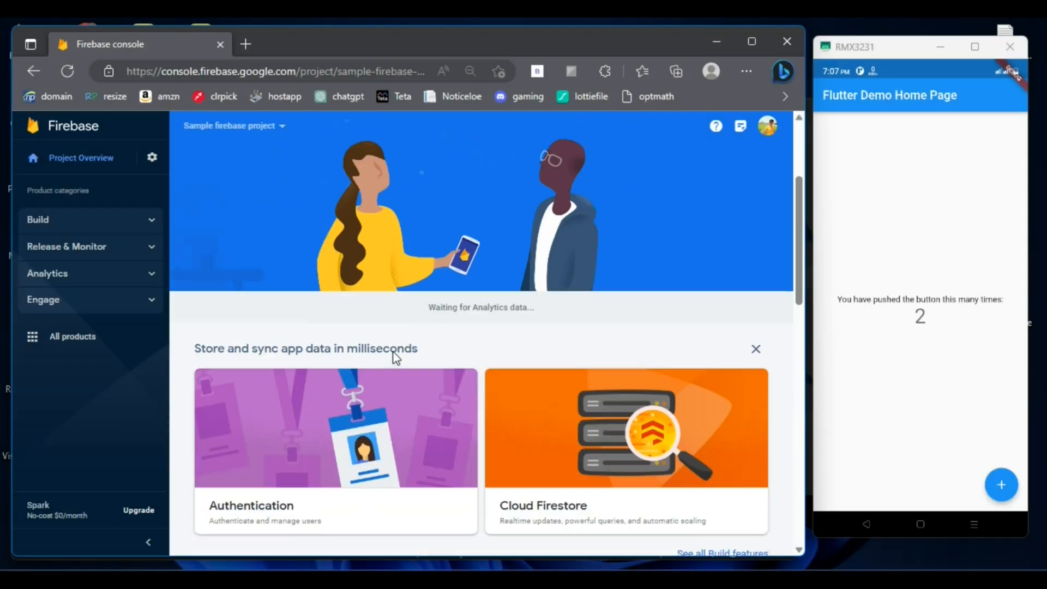